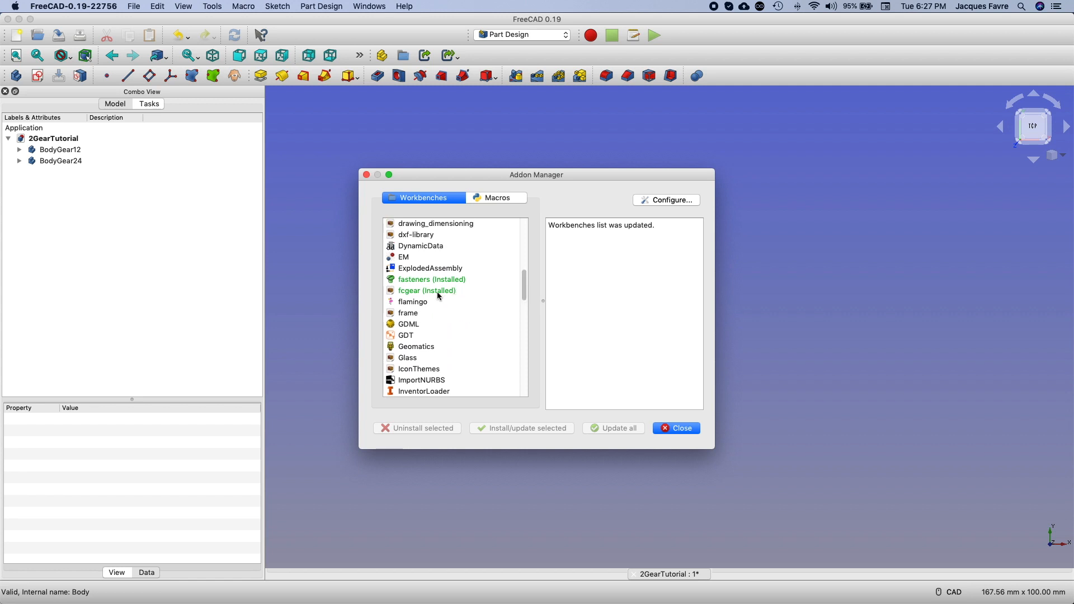
mouse_move(473, 364)
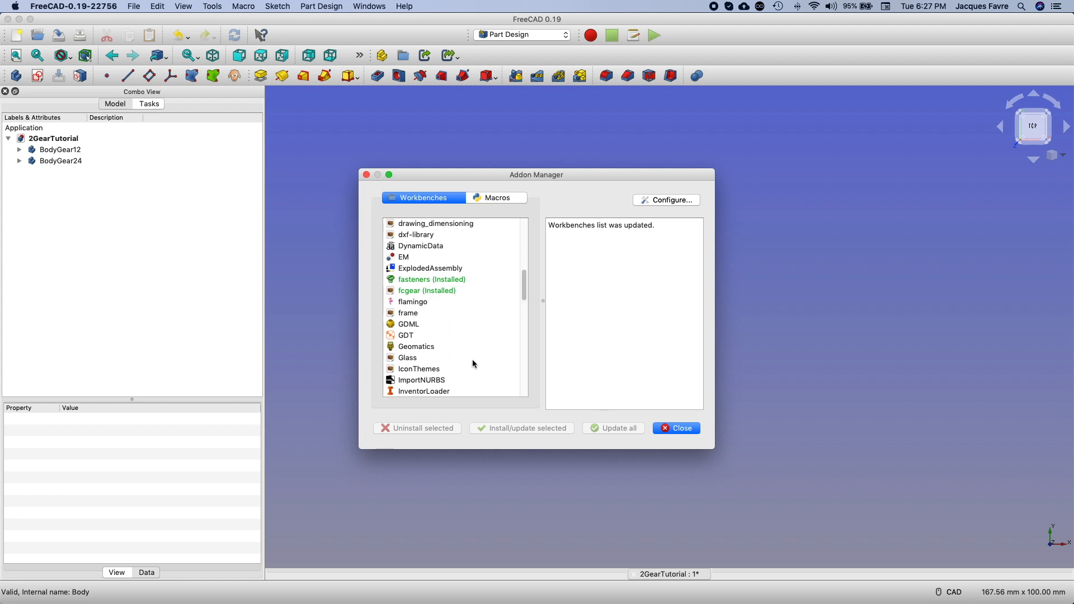
Step: Close the Addon Manager's add-on list
click(675, 428)
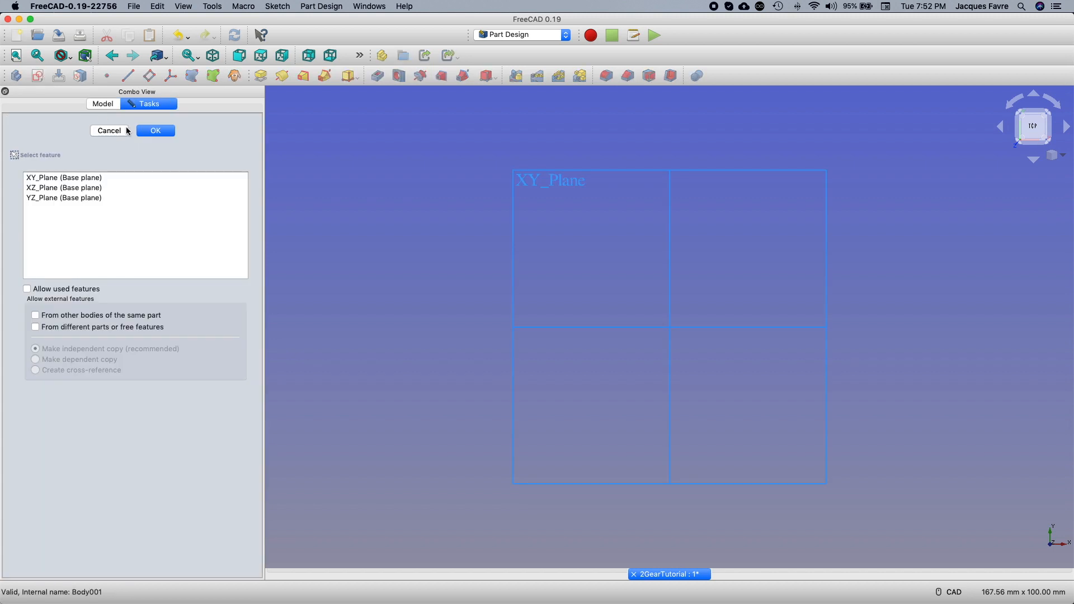
Step: Sketch circles on the XY plane with 5 mm inner and 10 mm outer diameters
click(155, 131)
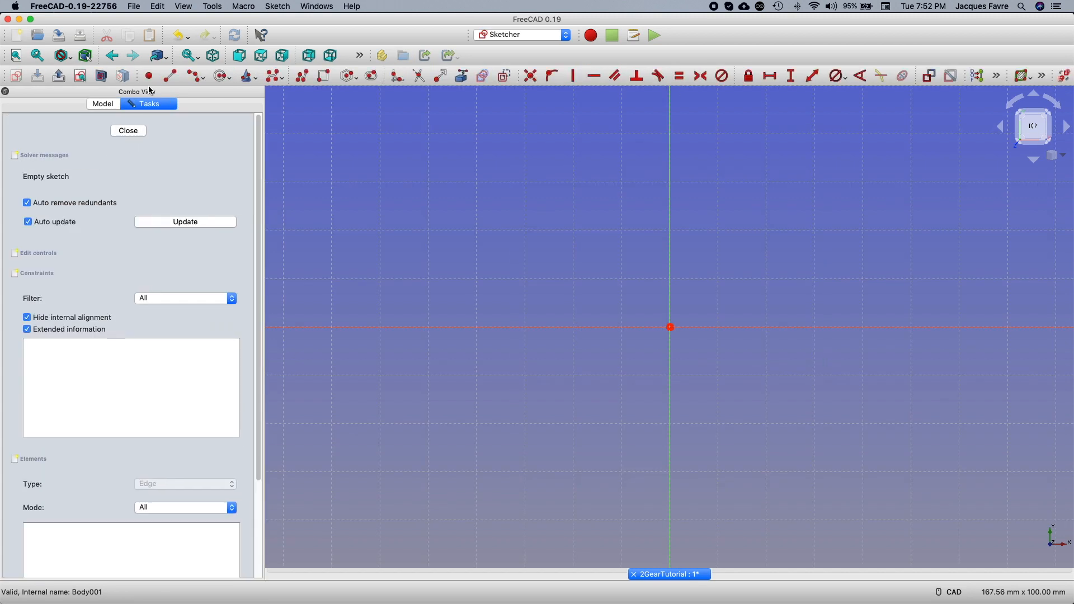
click(220, 76)
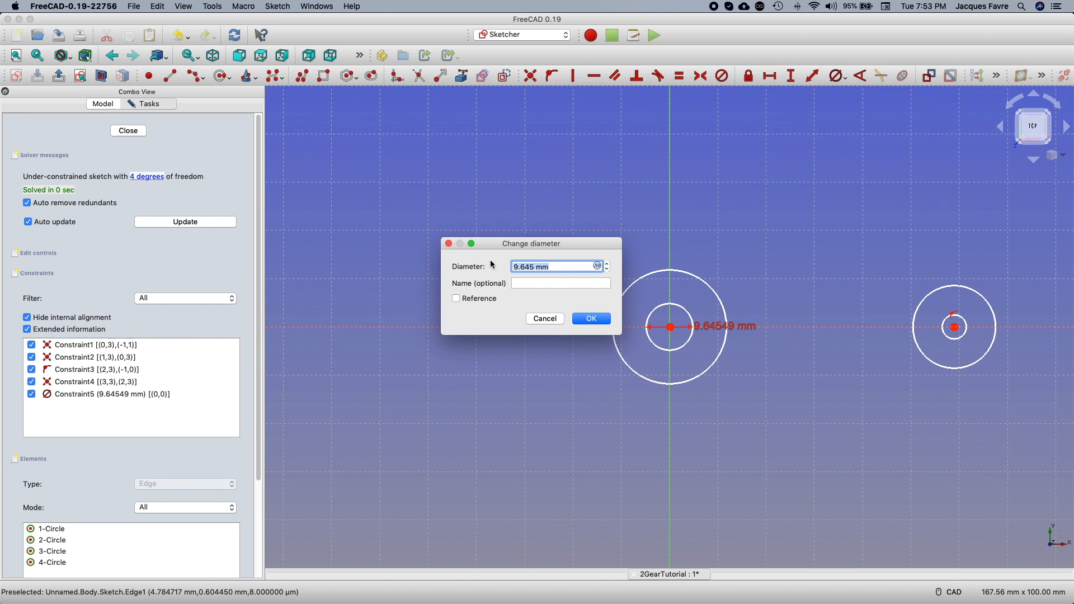
click(590, 318)
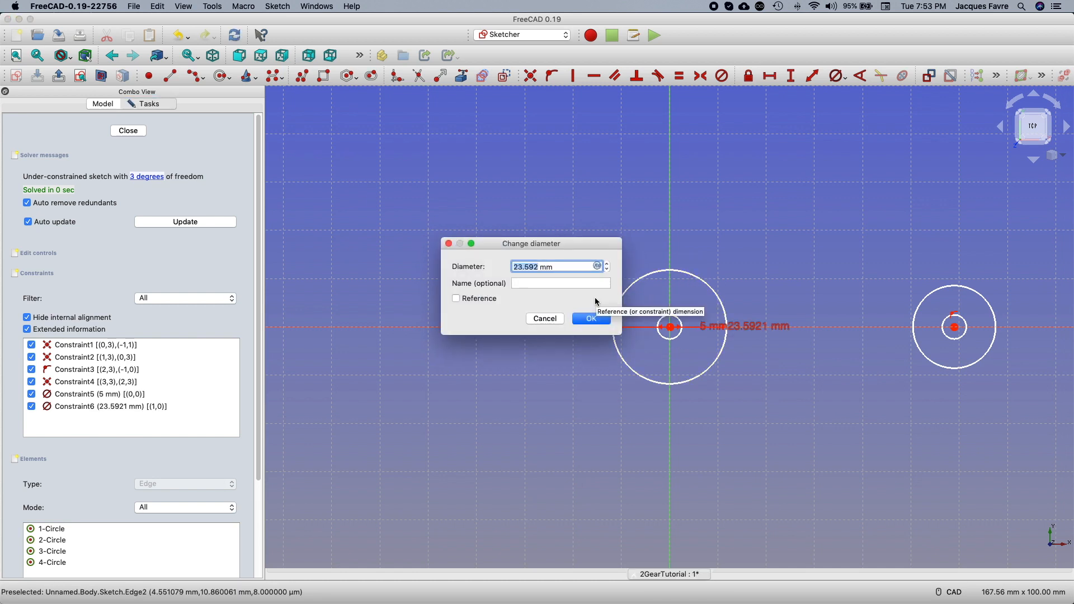
text(10 mm)
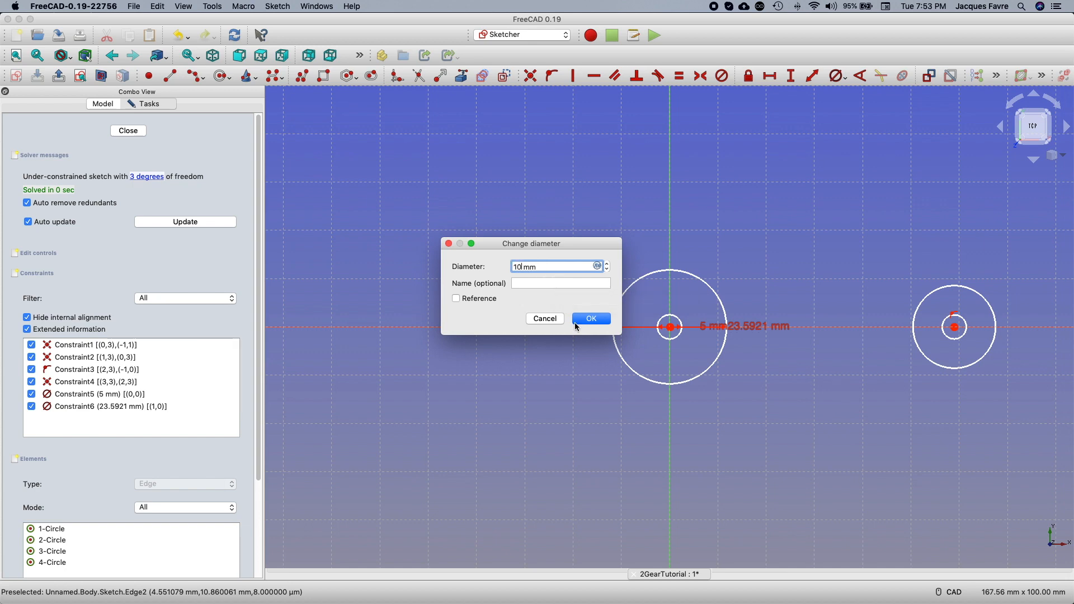
click(589, 319)
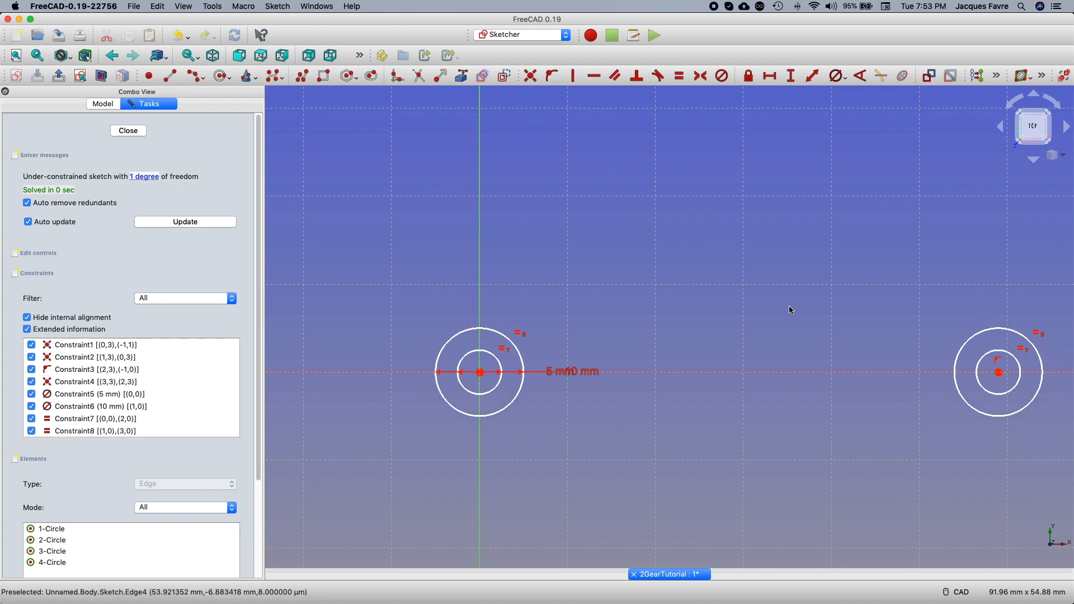
mouse_move(814, 336)
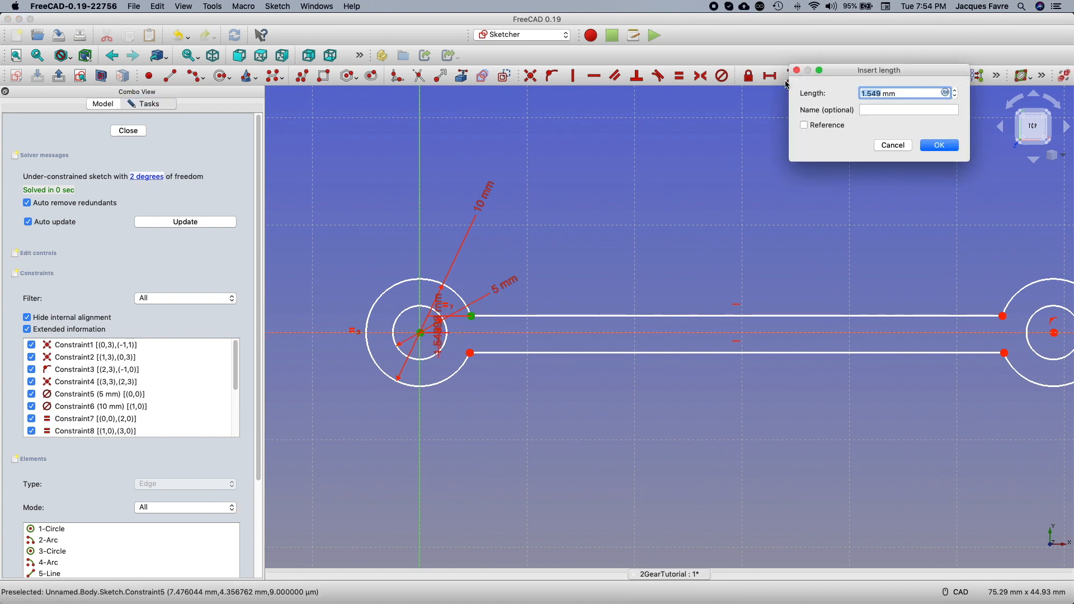
Step: Constrain both bar edges 2 mm from centre and the ring centres 72 mm apart
text(2)
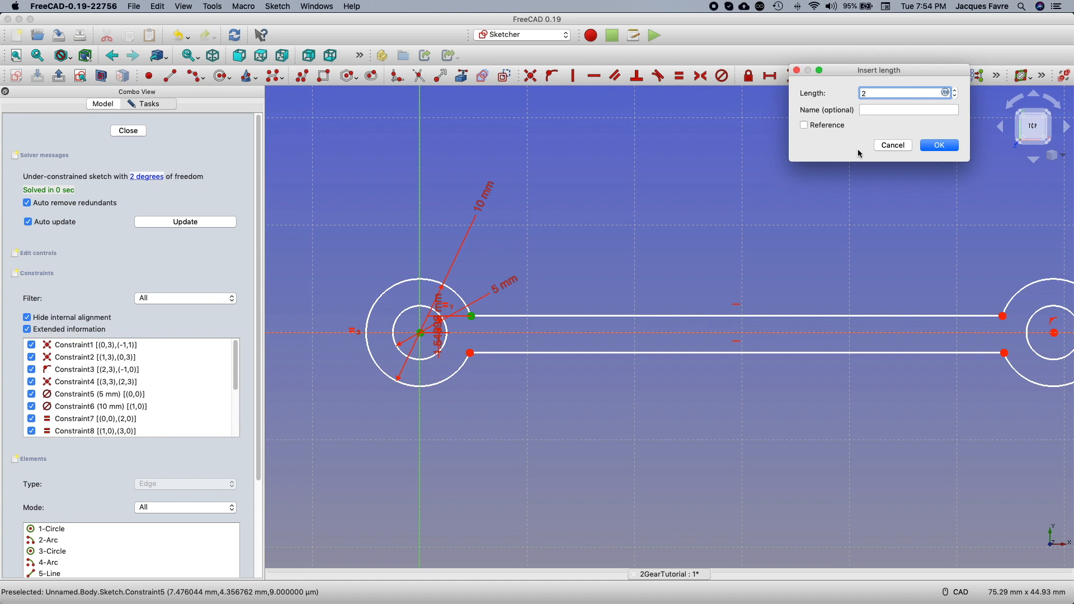
click(940, 145)
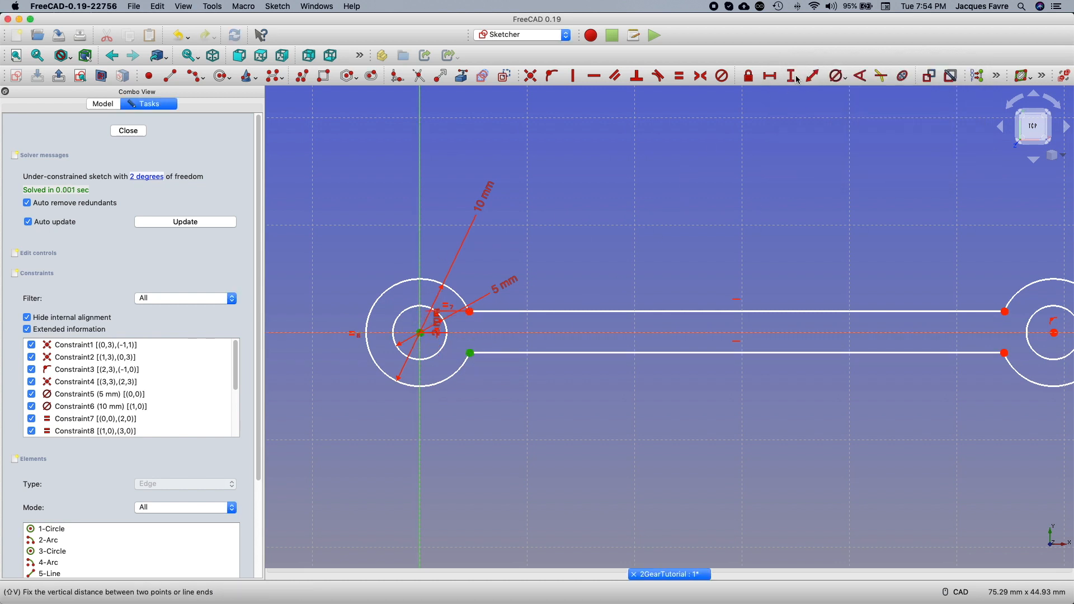
click(789, 75)
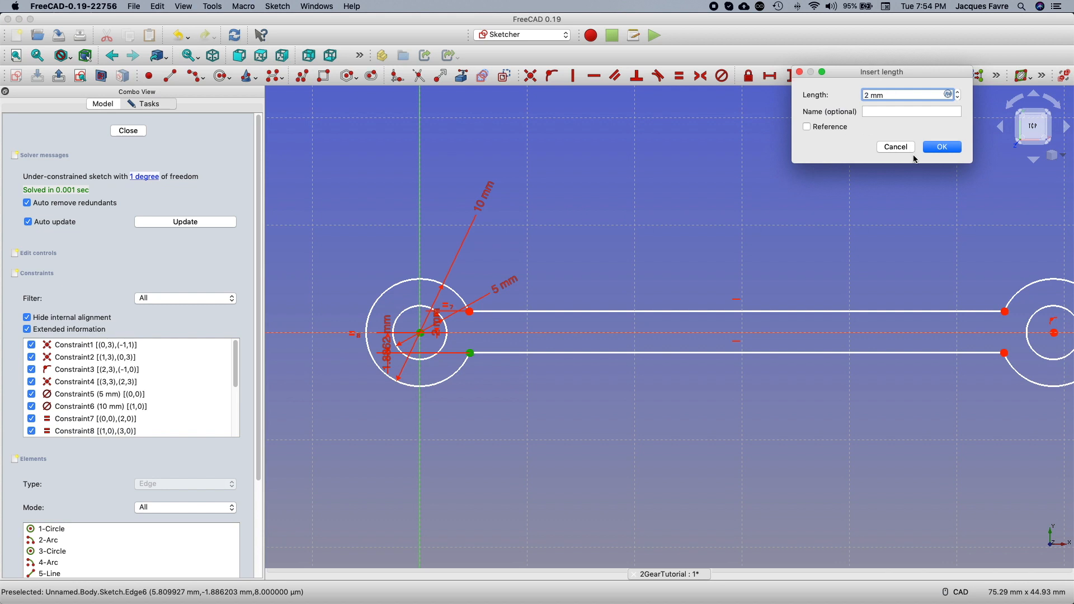
click(942, 146)
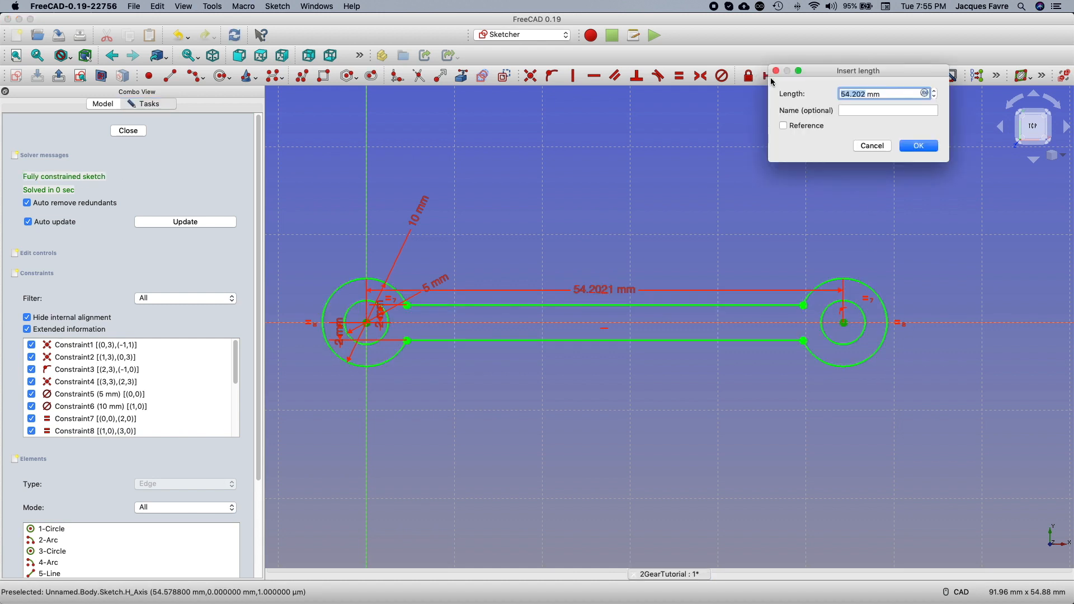
text(72 mm)
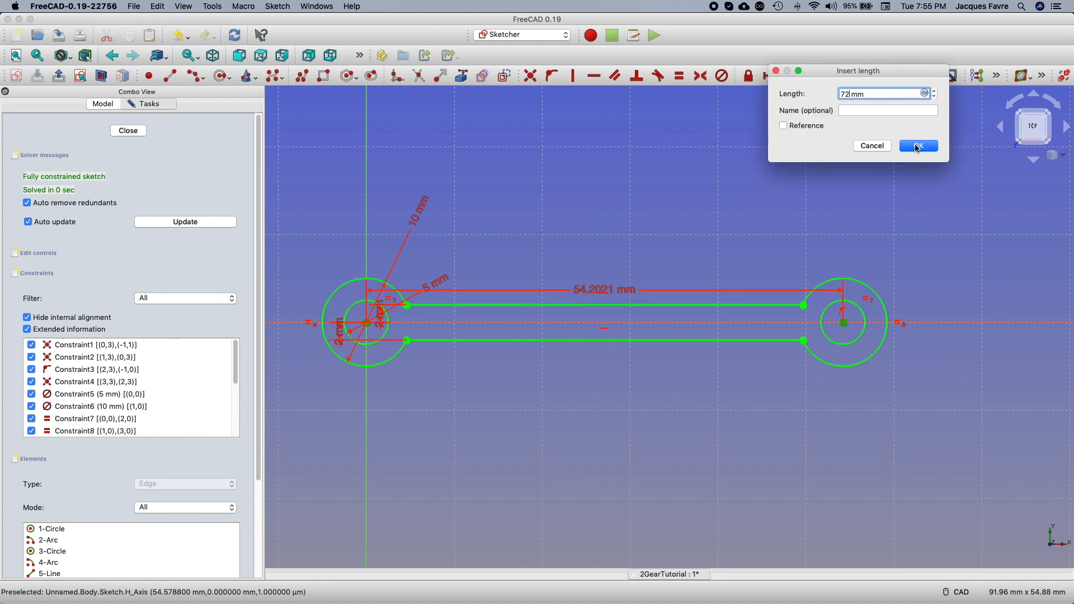
click(919, 146)
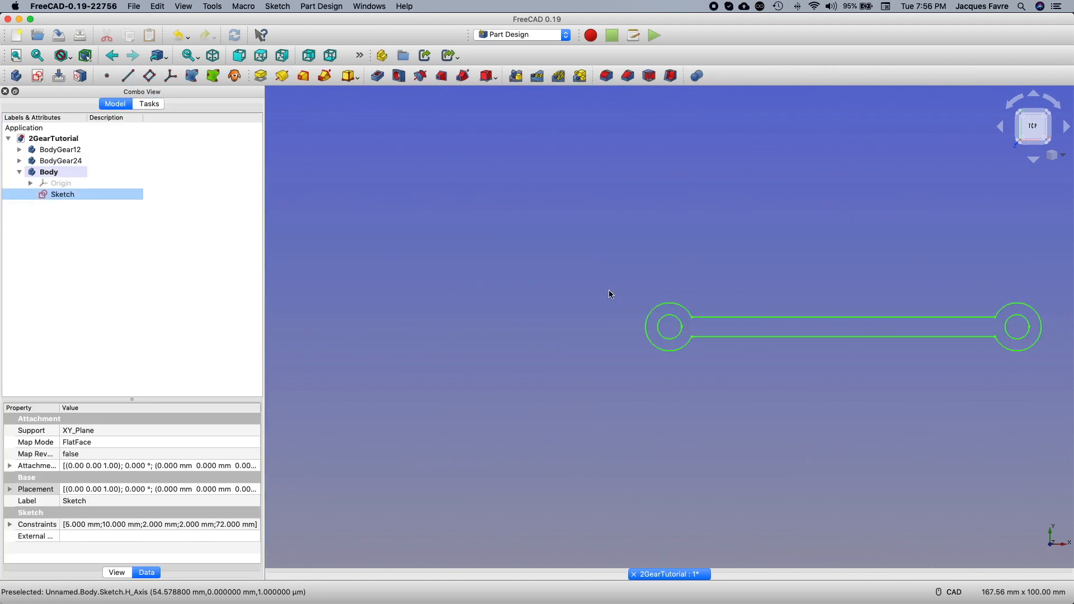
Step: Pad the closed link sketch by 10 mm into a solid
click(149, 103)
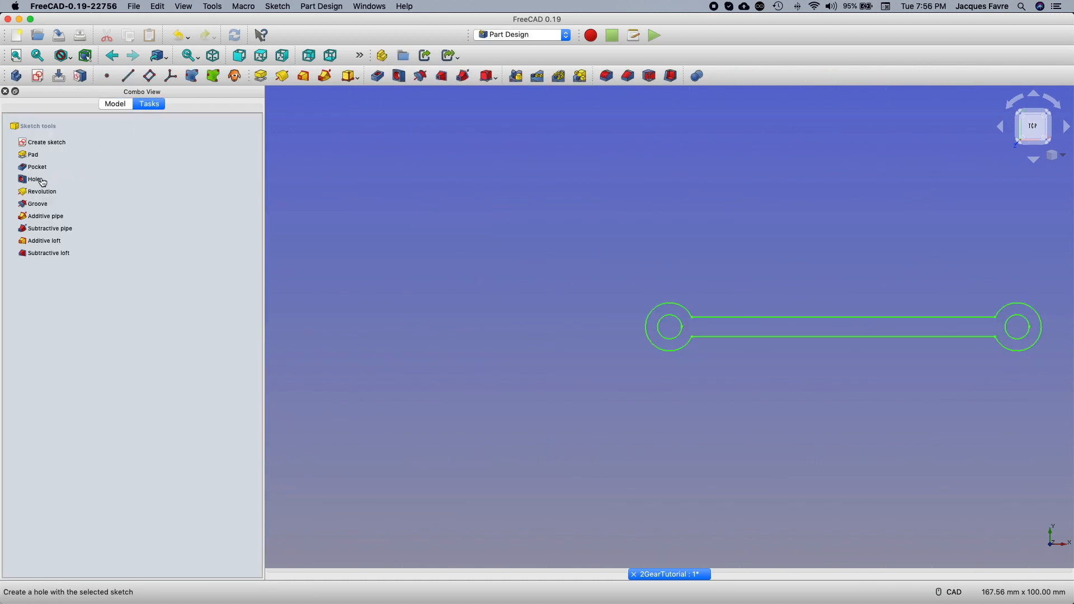
click(32, 155)
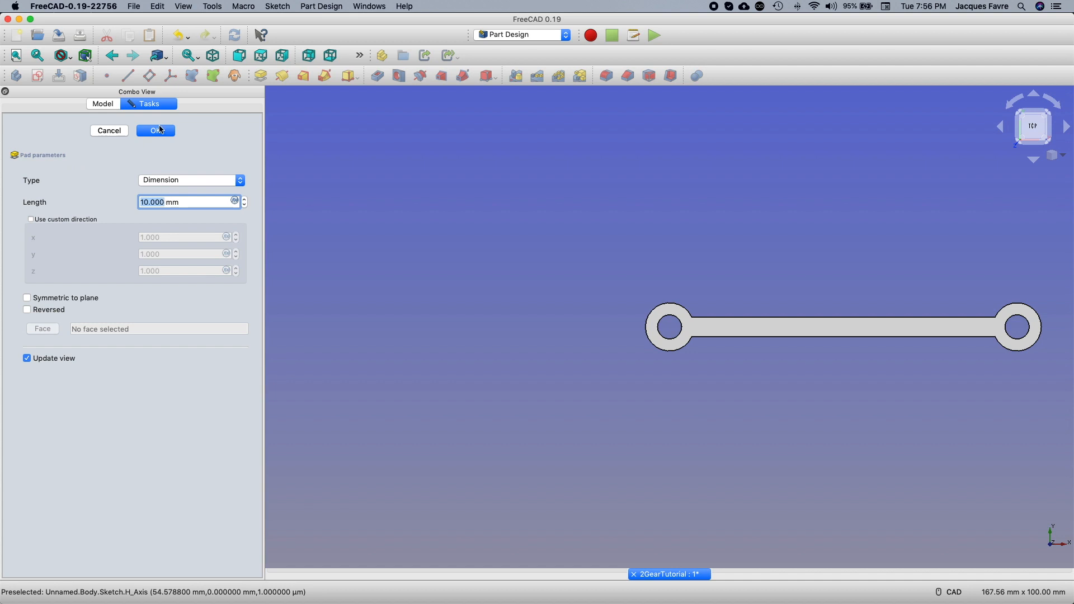
click(156, 131)
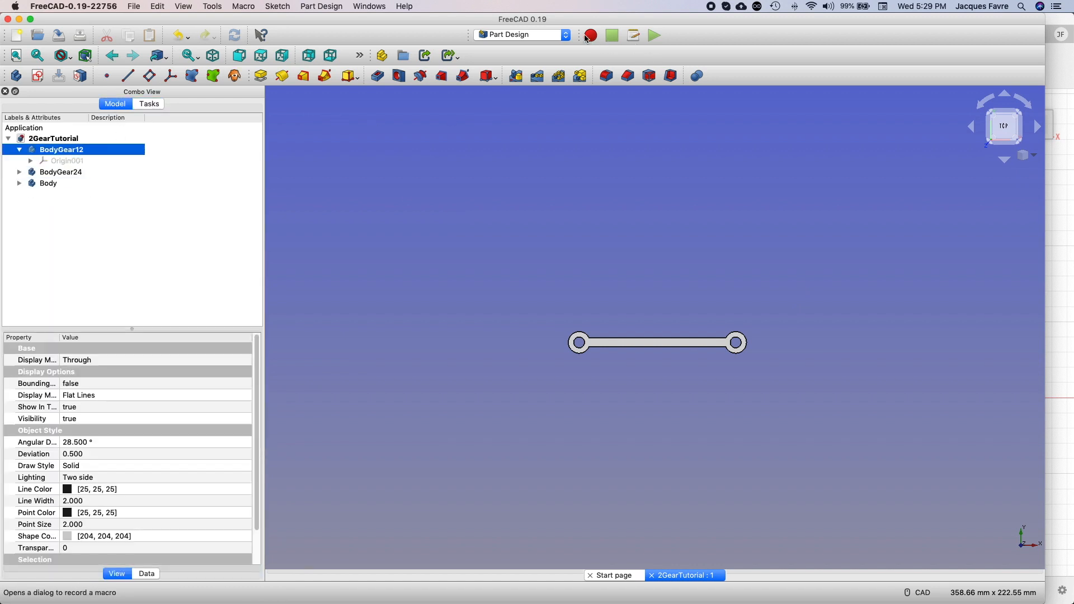
Step: Create an involute gear in BodyGear12 and set its teeth count to 12
click(521, 34)
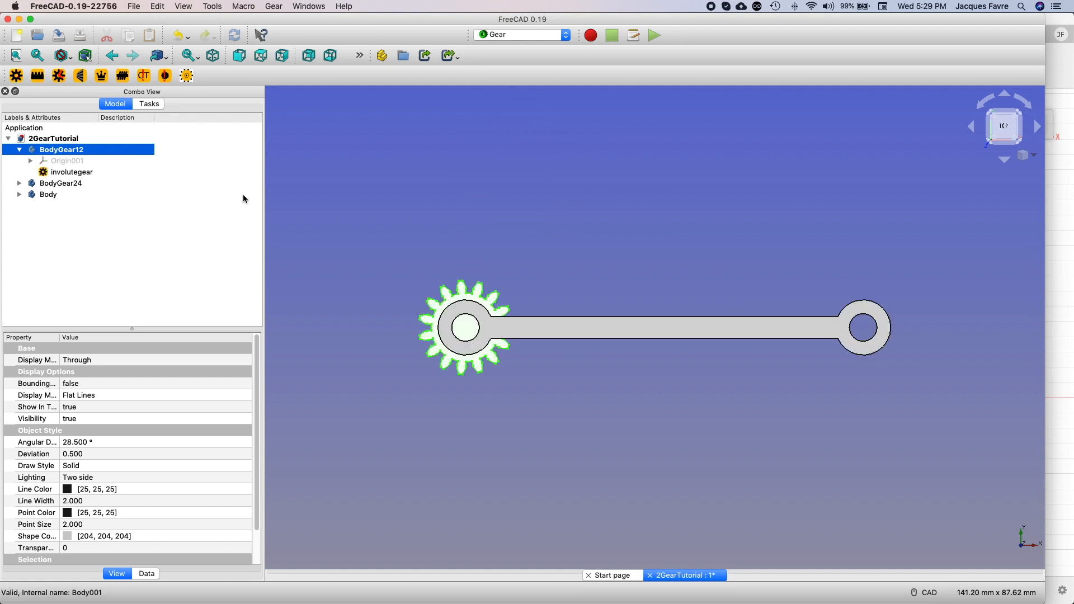
mouse_move(127, 510)
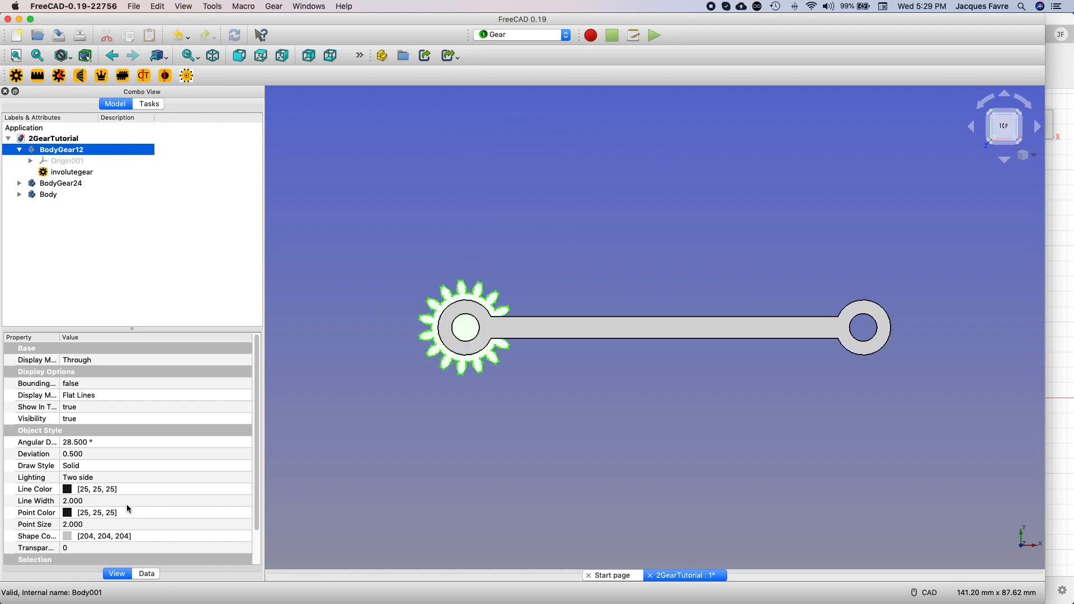
click(146, 574)
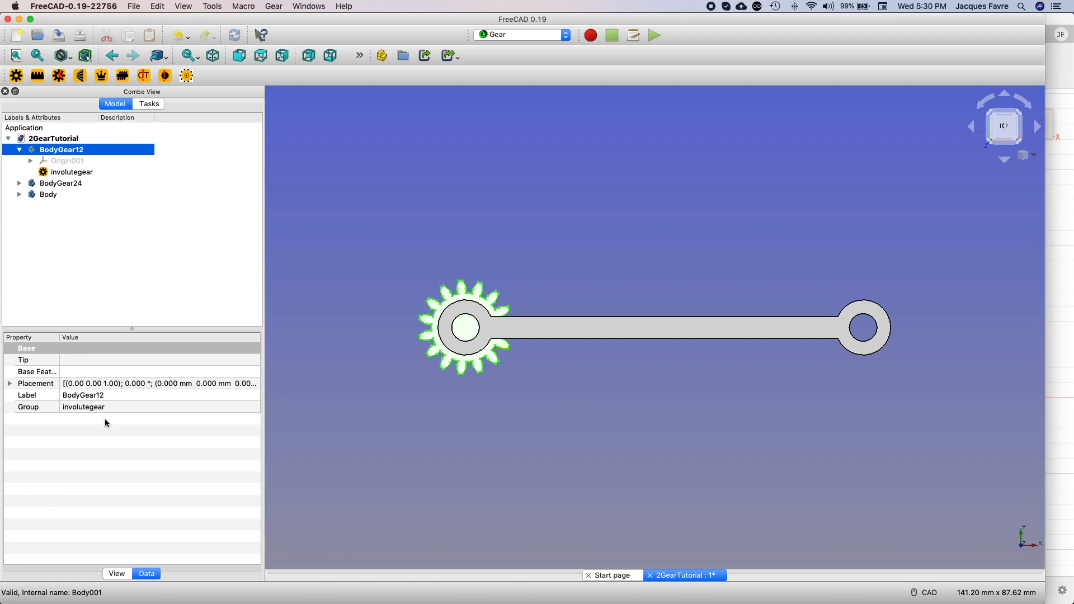
click(72, 171)
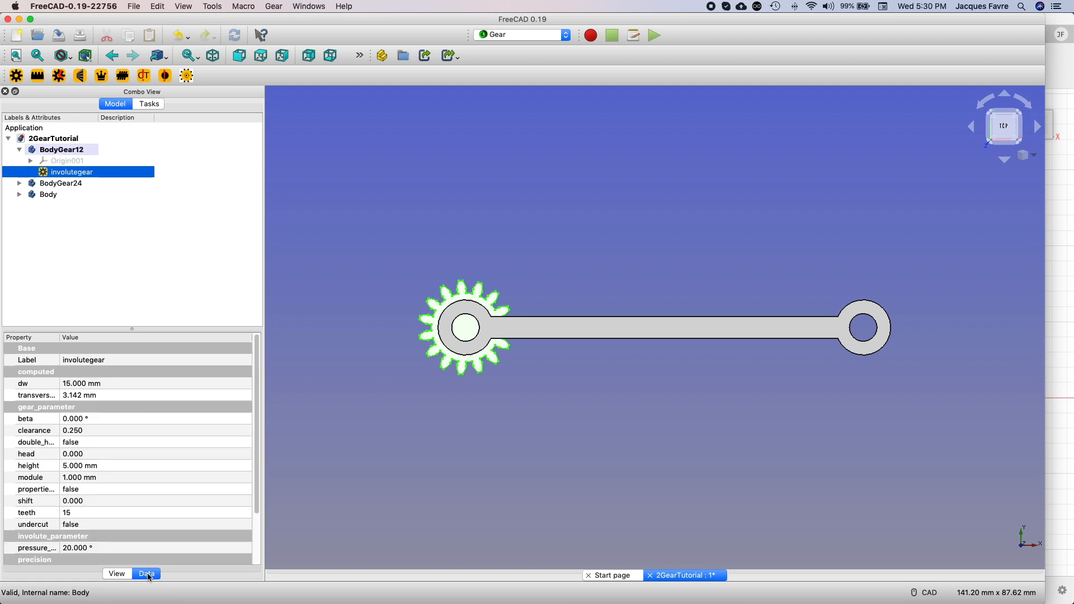
double_click(79, 513)
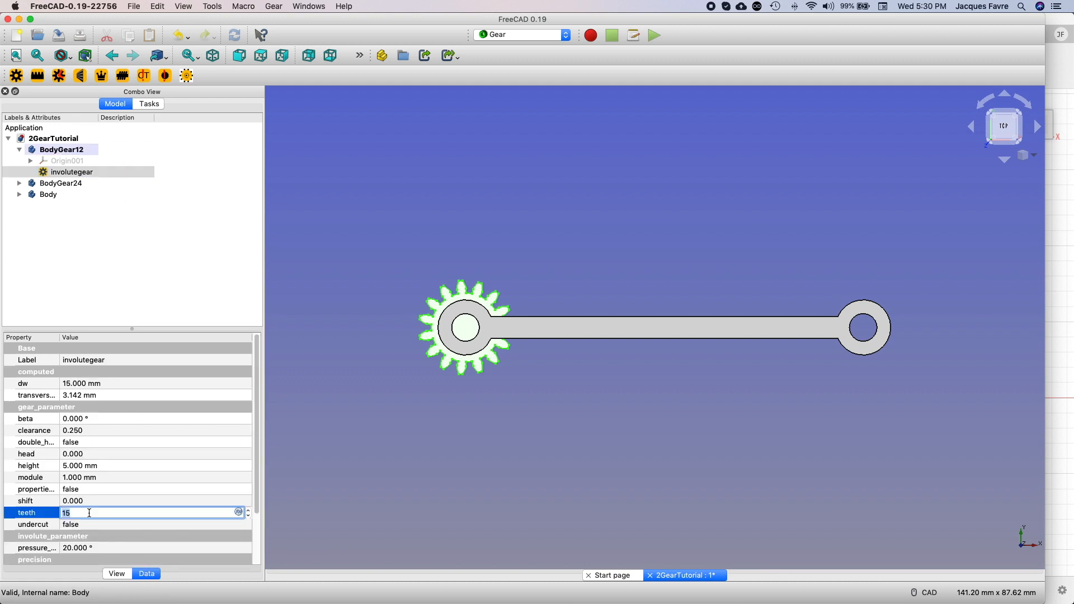
text(12)
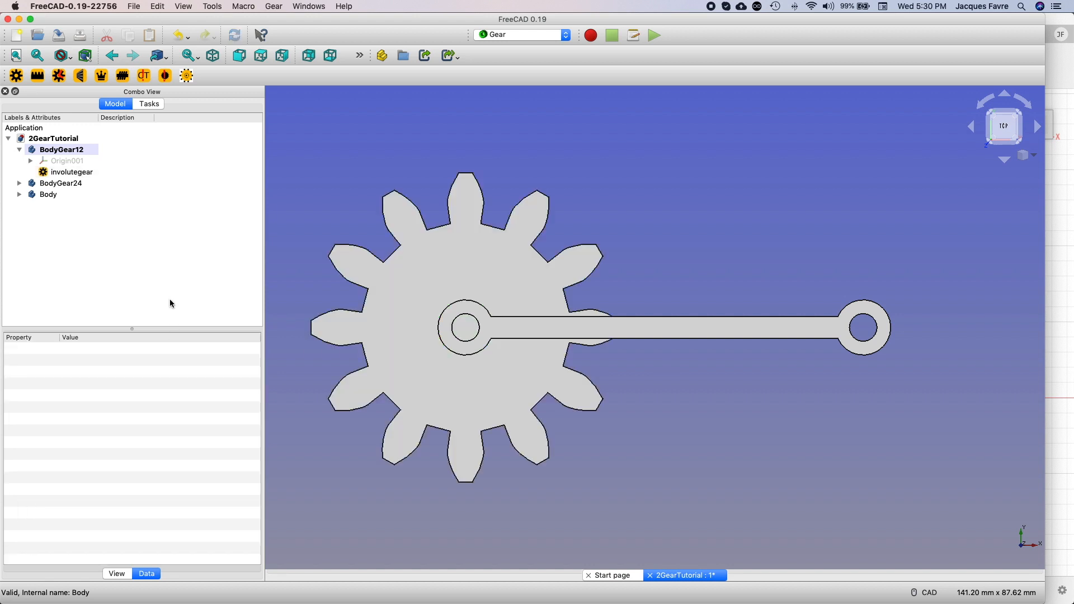
Step: Set BodyGear12's placement to Z 11 mm and return to Part Design
right_click(62, 149)
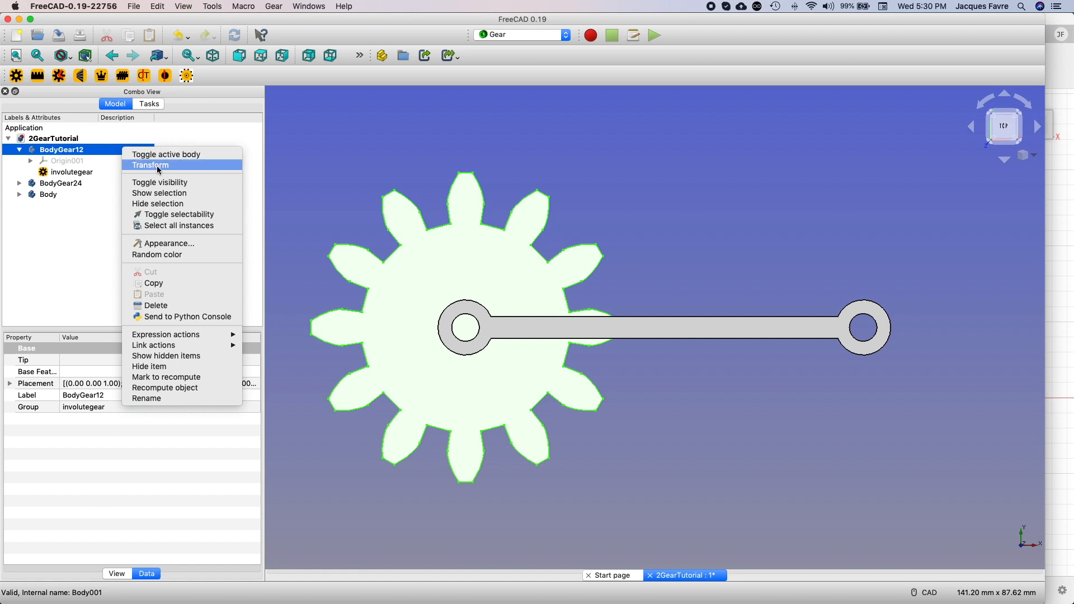
click(149, 165)
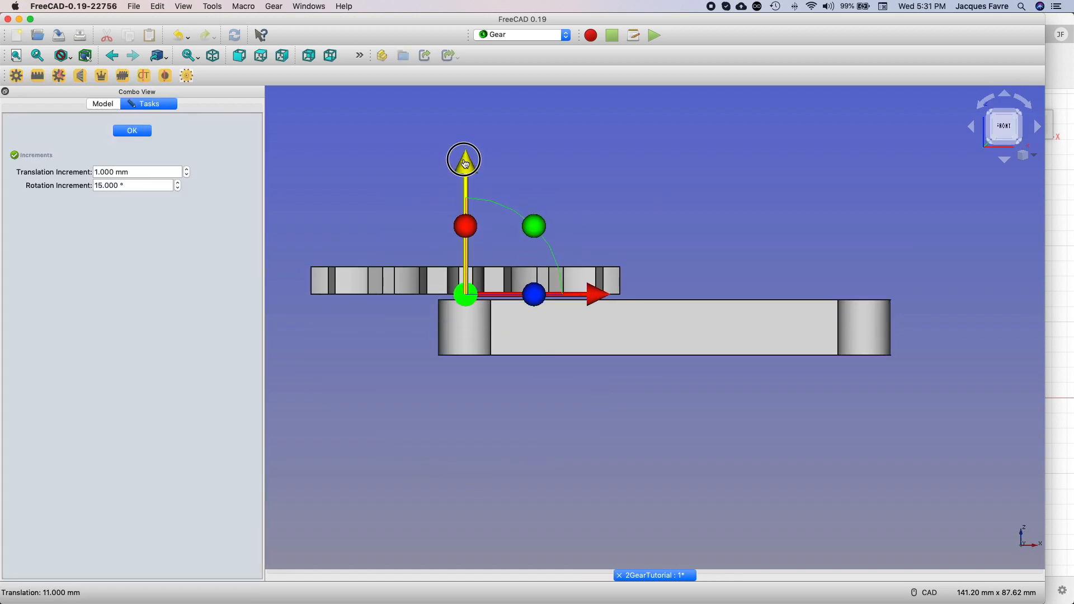
click(131, 131)
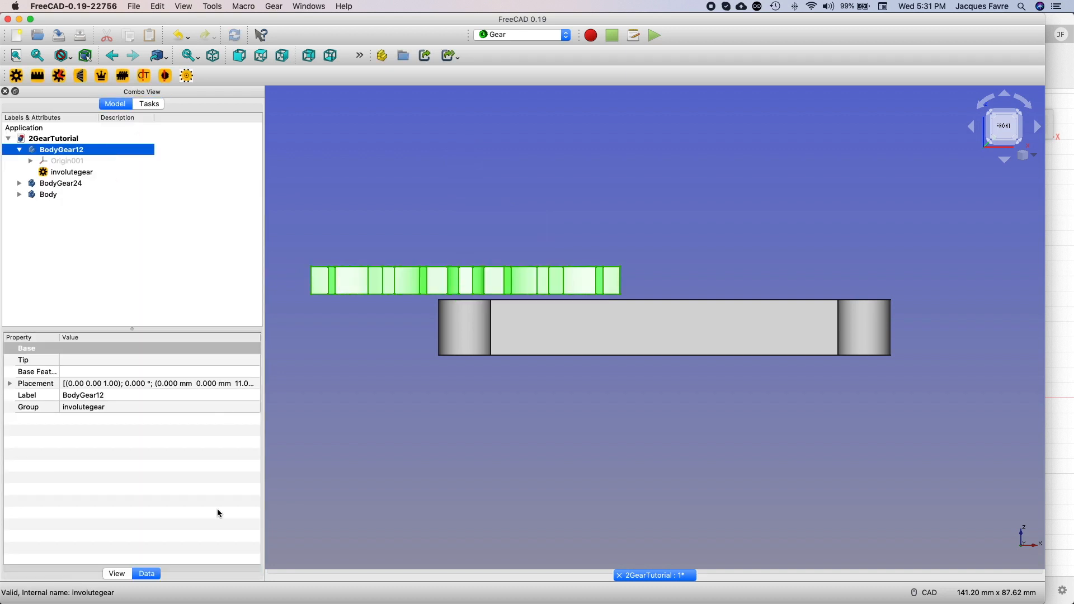
click(35, 383)
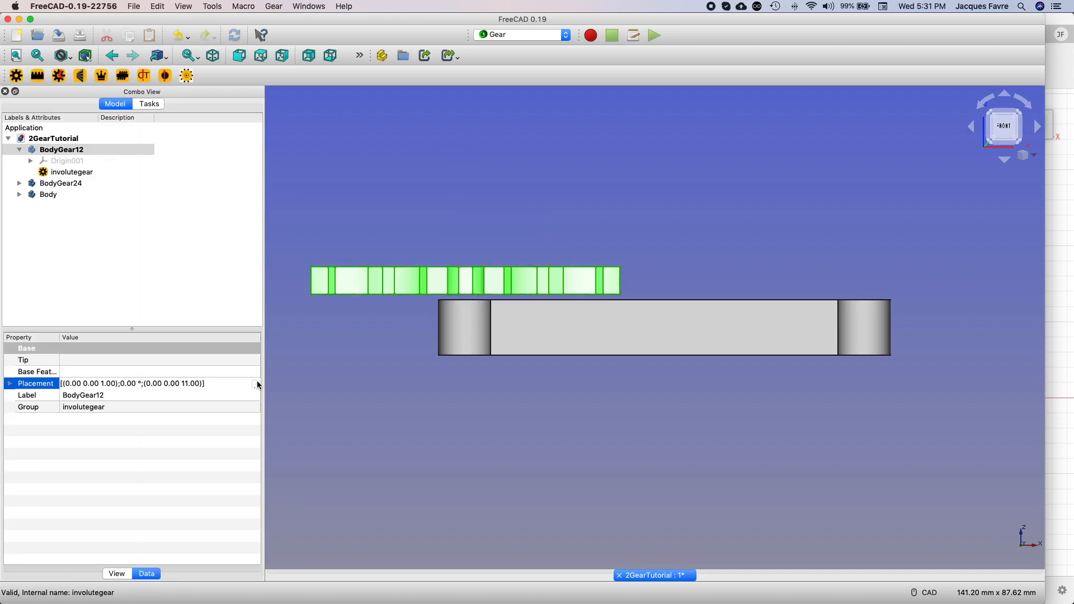
click(257, 384)
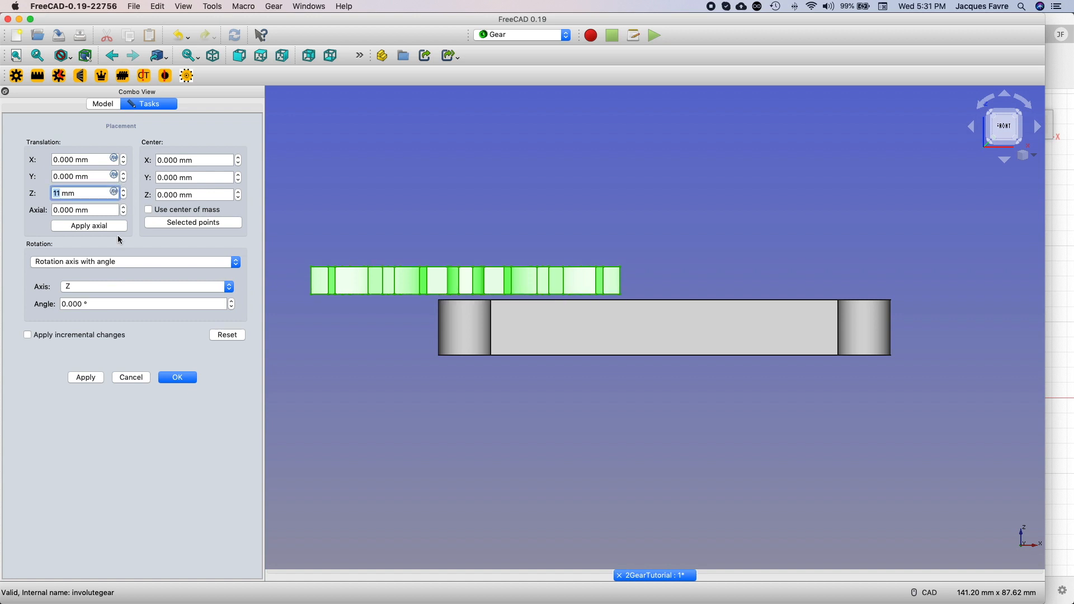
click(176, 376)
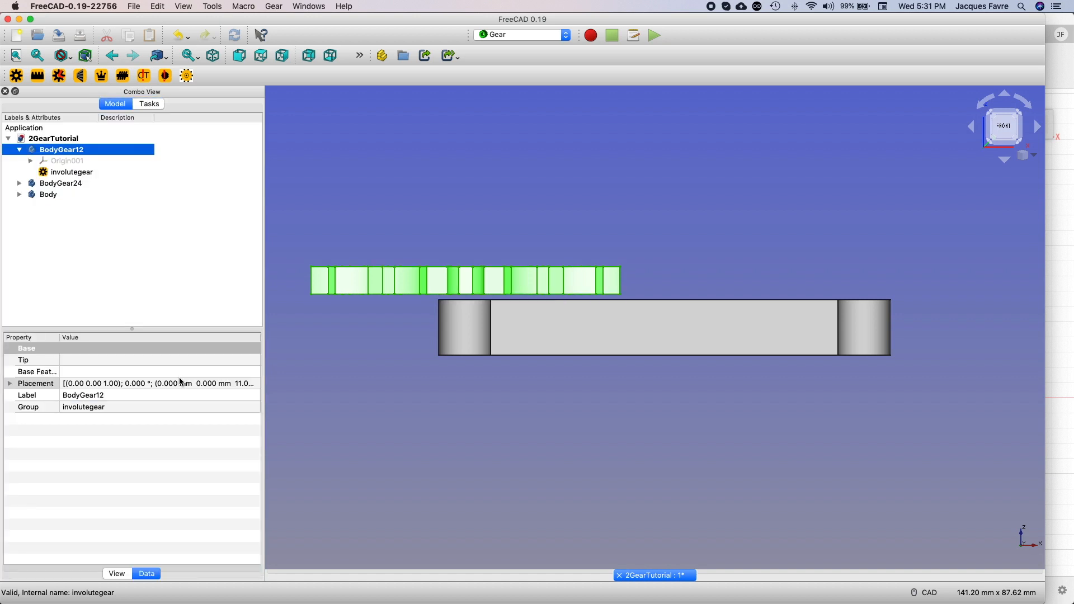
click(60, 183)
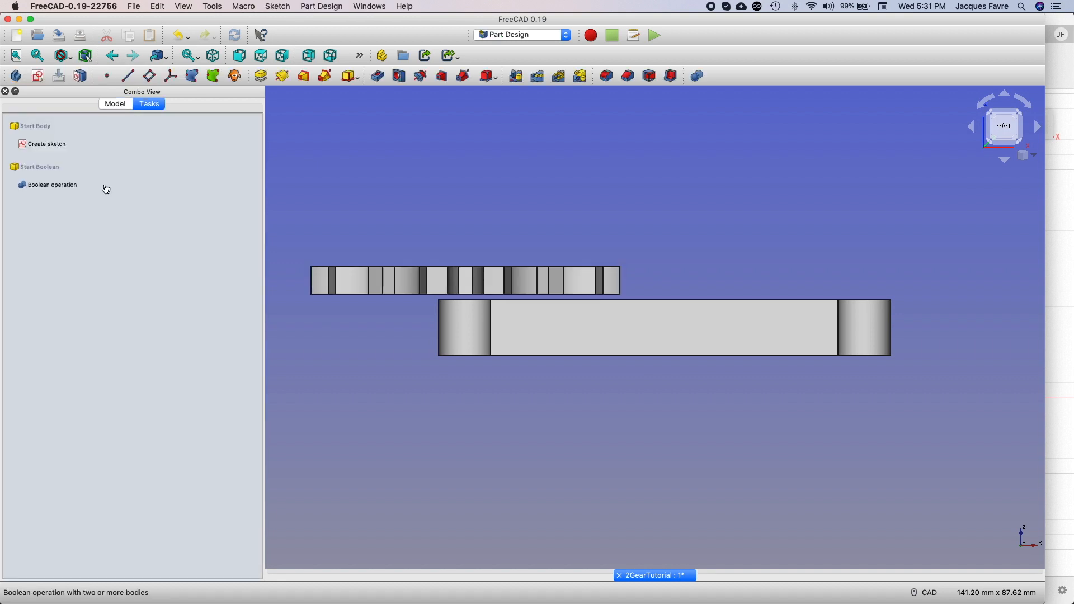
Step: Create a new body with an involute gear of 24 teeth
click(116, 104)
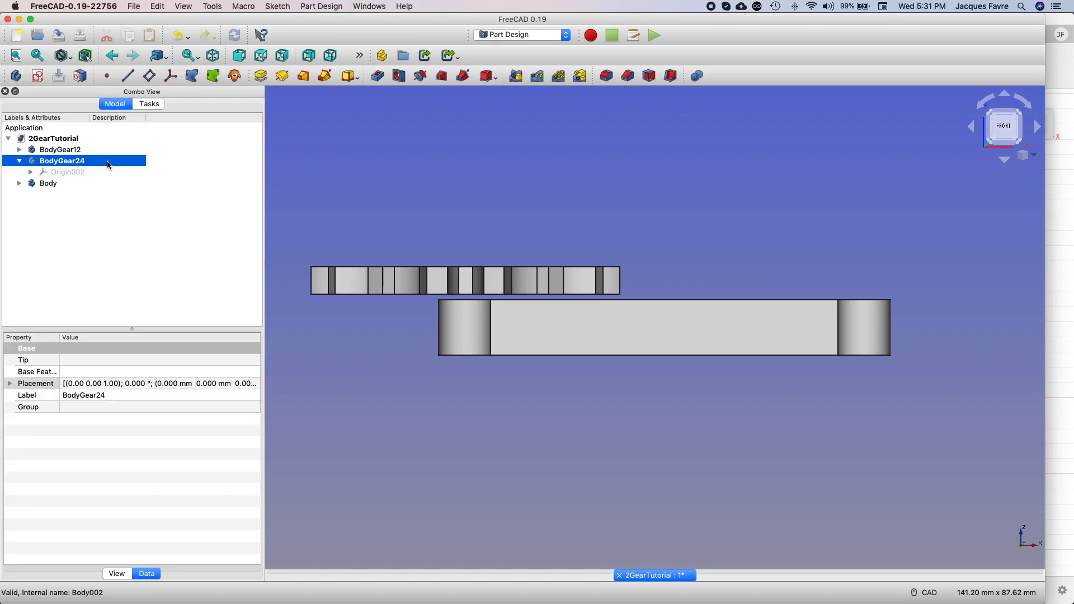
click(522, 35)
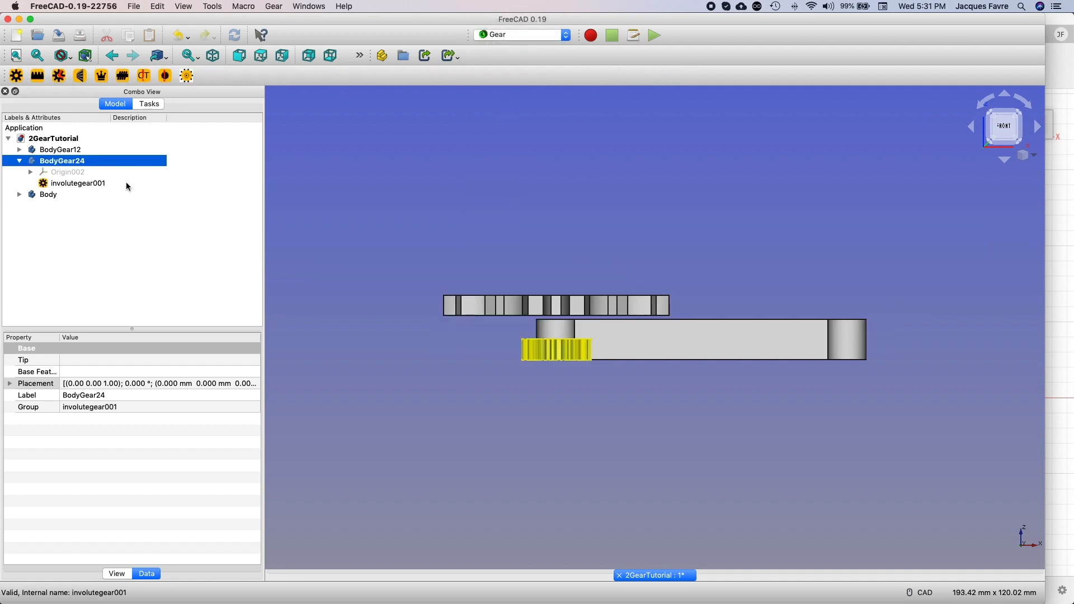
click(77, 183)
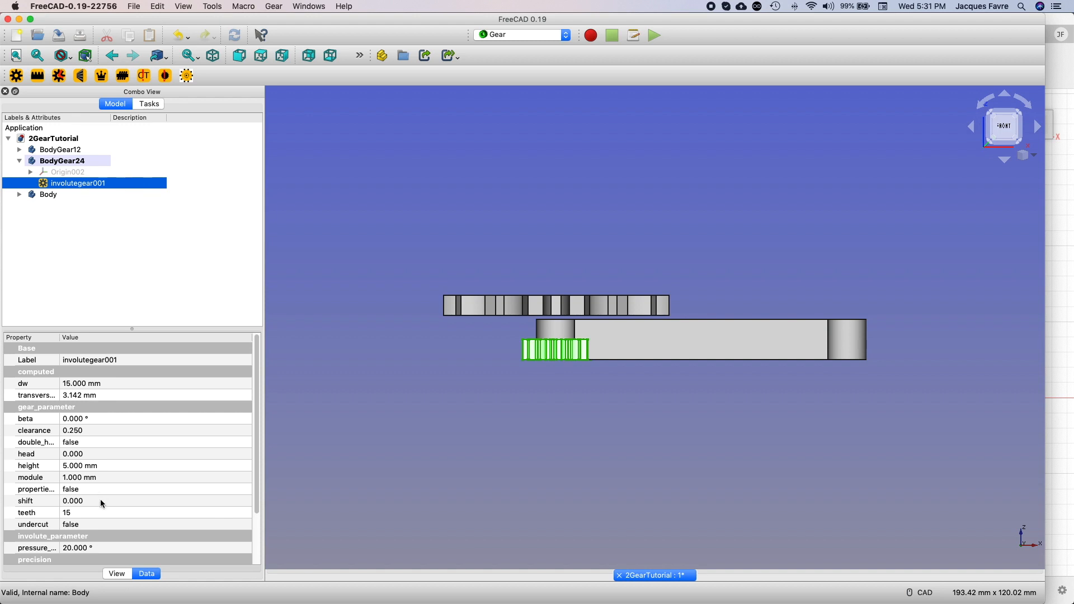
text(24)
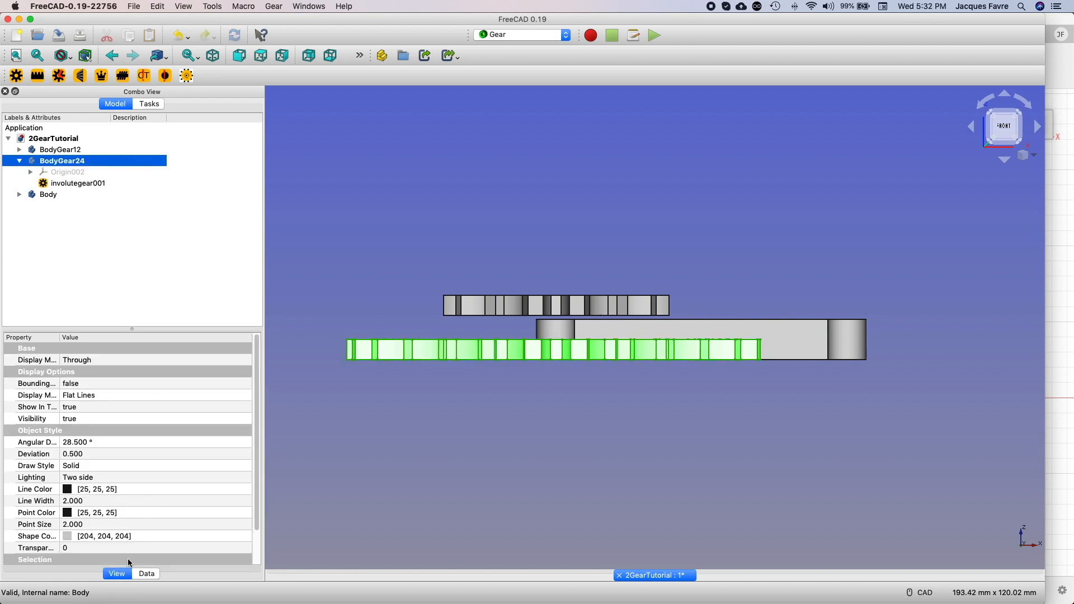
Step: Place BodyGear24 at X 72 mm and Z 11 mm
click(147, 573)
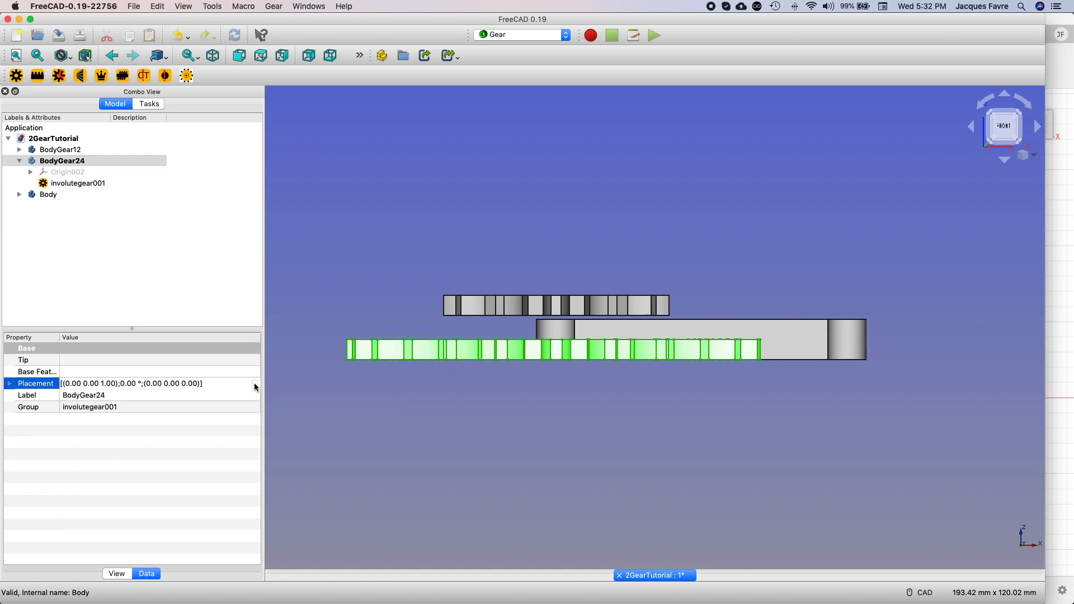
click(254, 384)
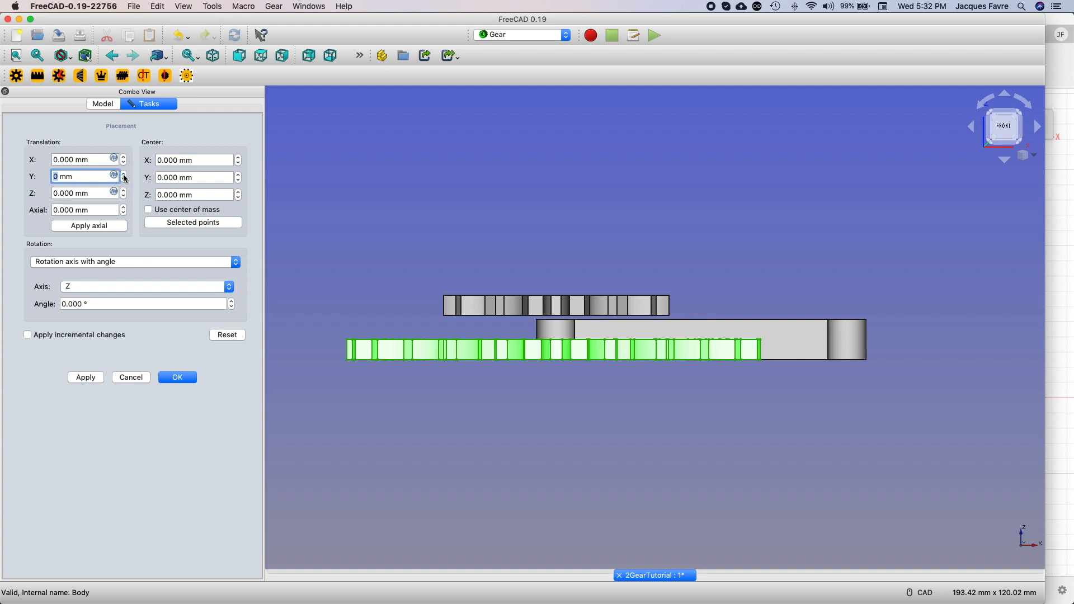
text(5 mm)
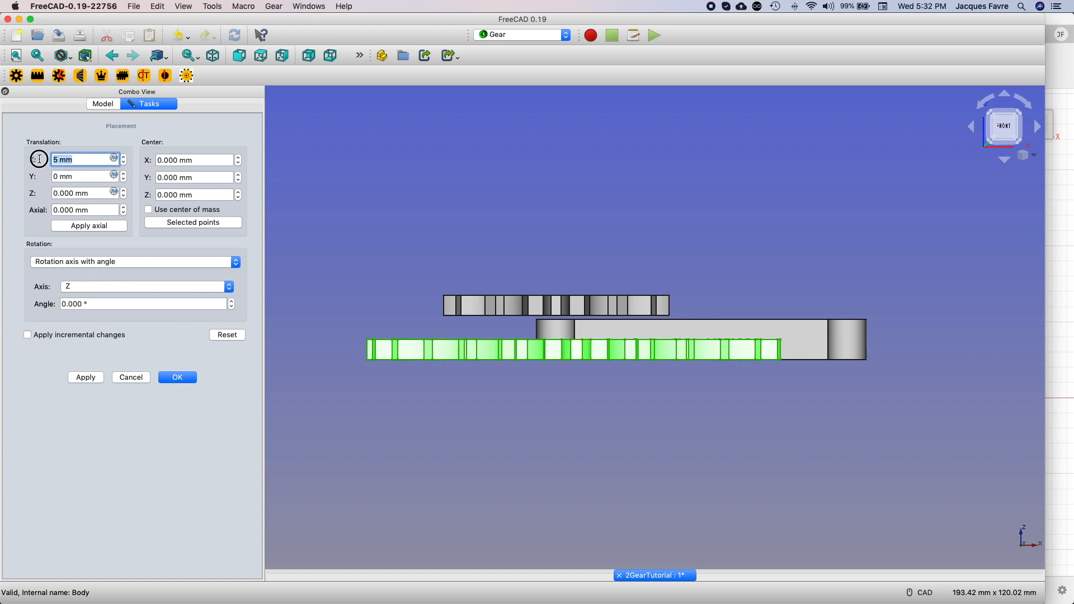
text(72)
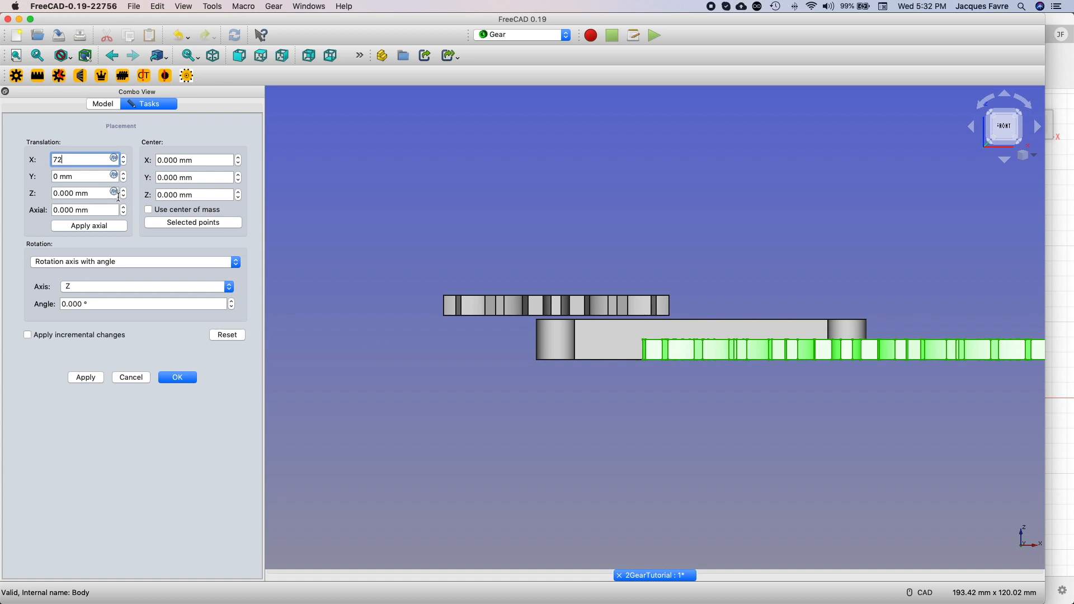
text(11 mm)
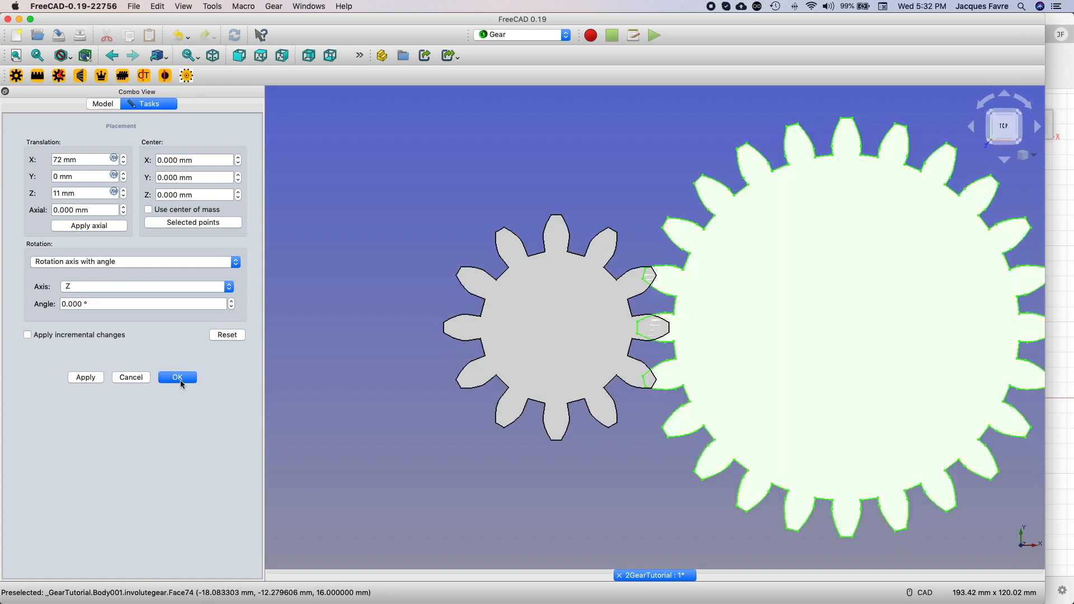
Step: Confirm the big gear's placement and rotate BodyGear12 15° about Z
click(176, 377)
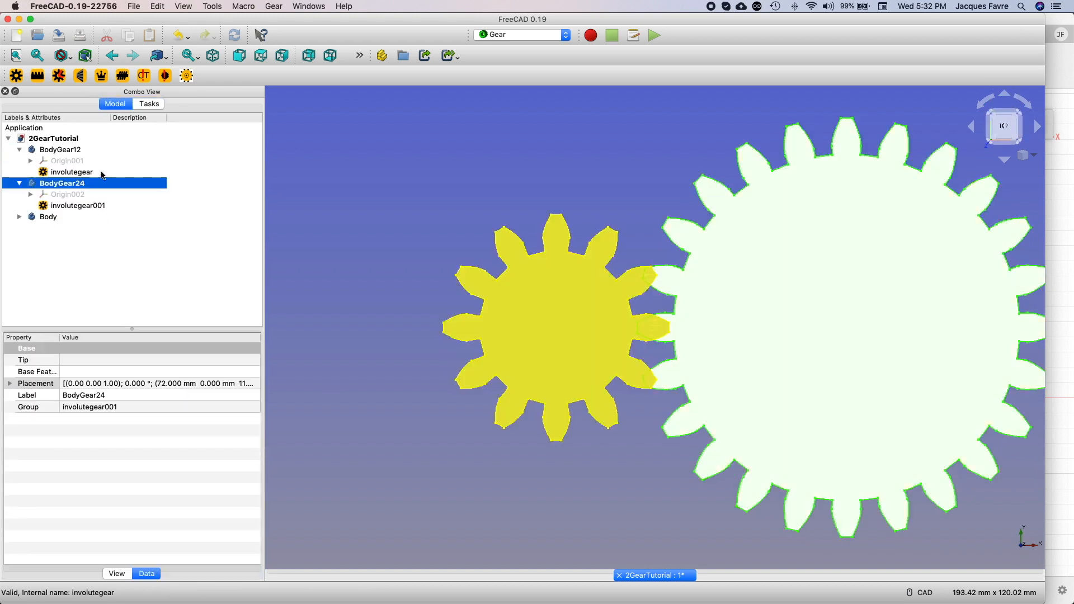
click(73, 172)
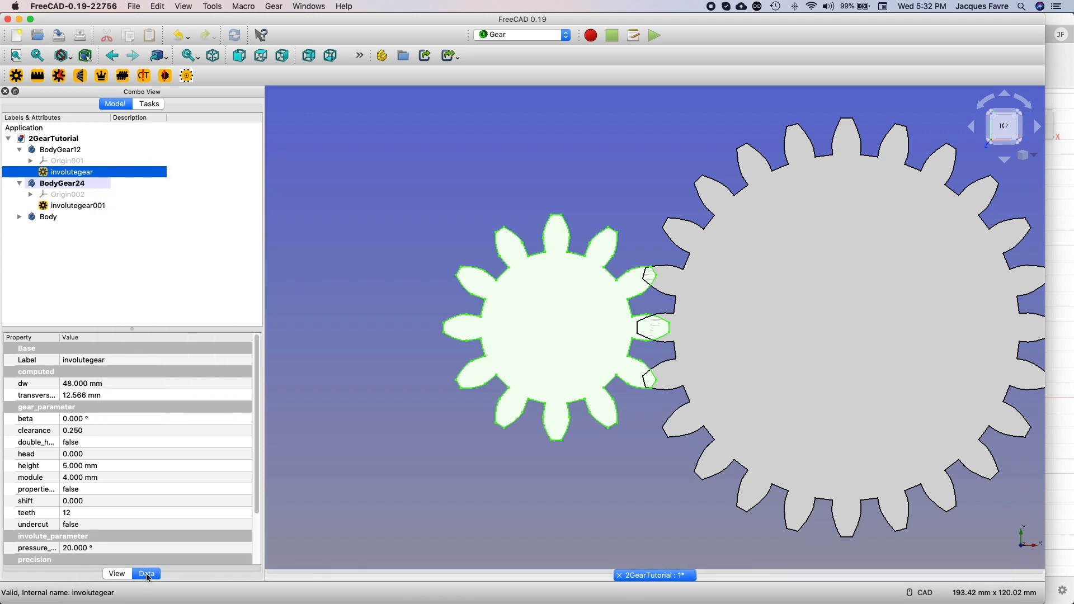
mouse_move(65, 91)
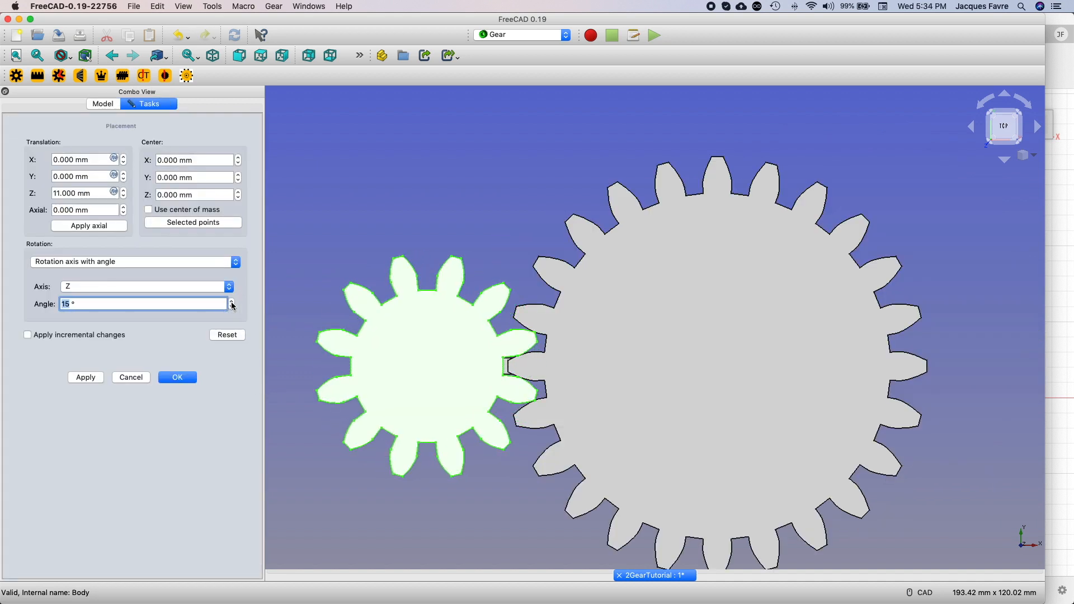
click(176, 378)
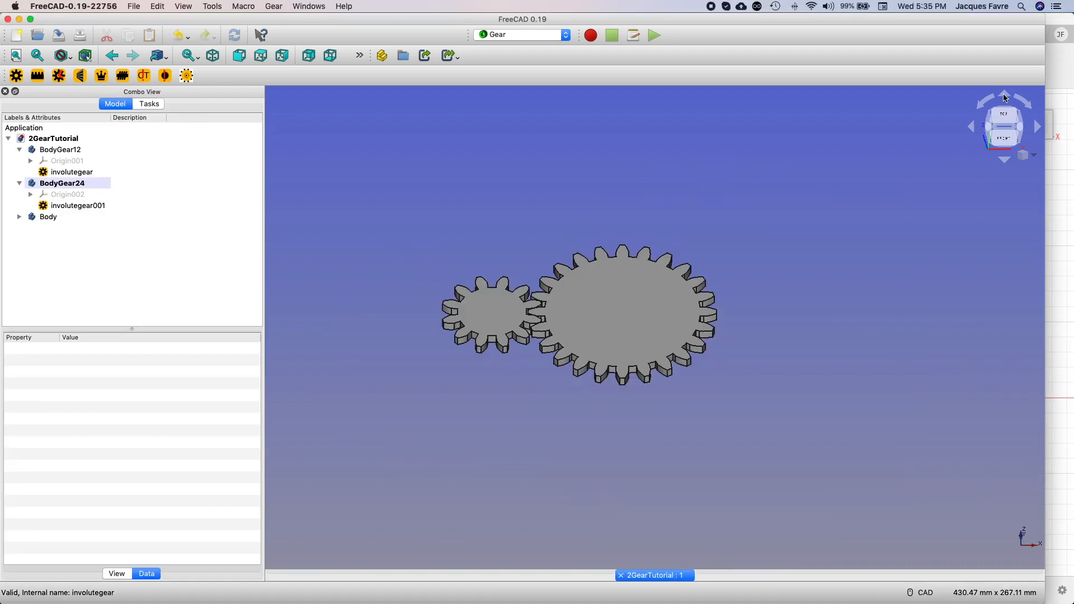
Step: Select the 24-tooth gear body and start a new sketch on it
click(61, 183)
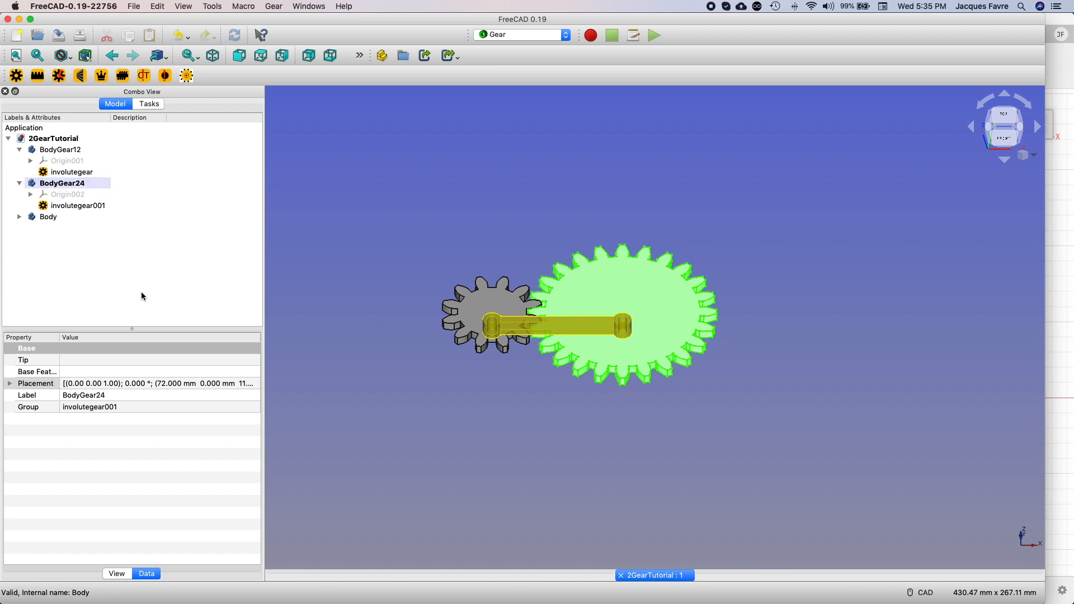
click(149, 103)
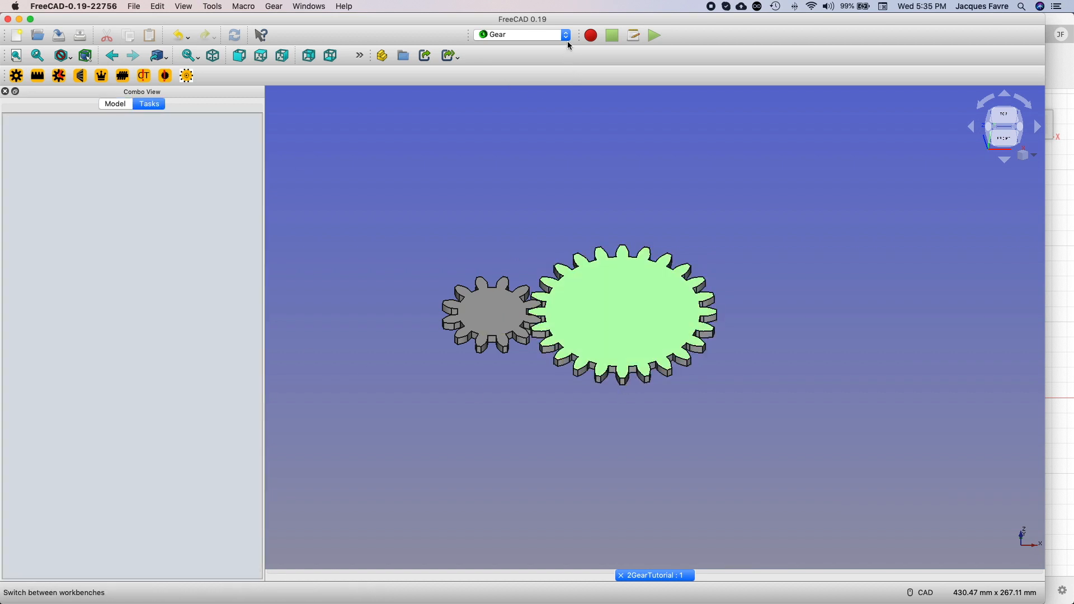
click(521, 34)
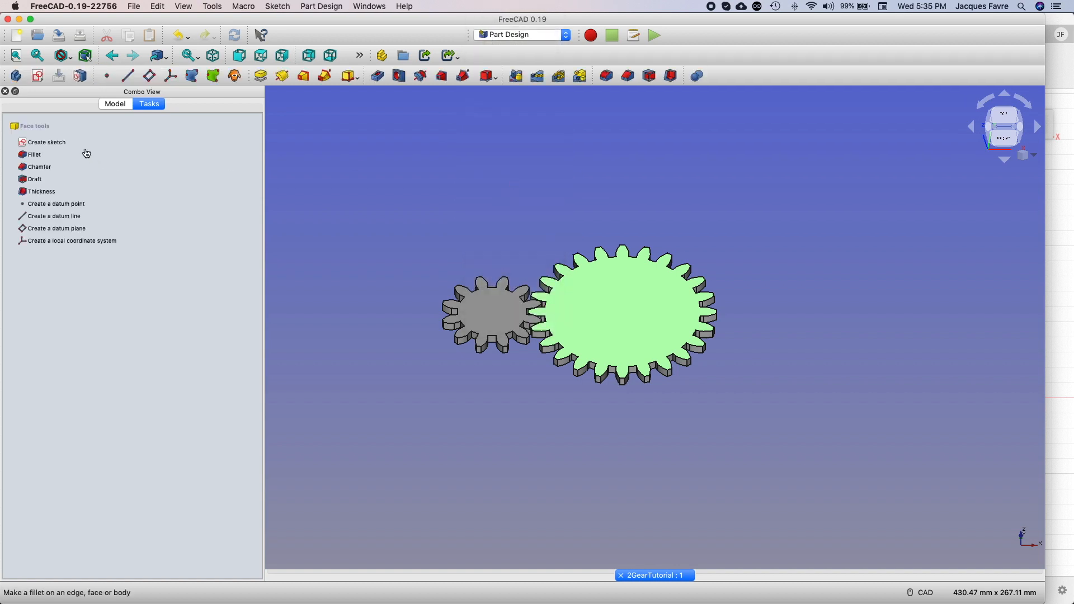
click(46, 141)
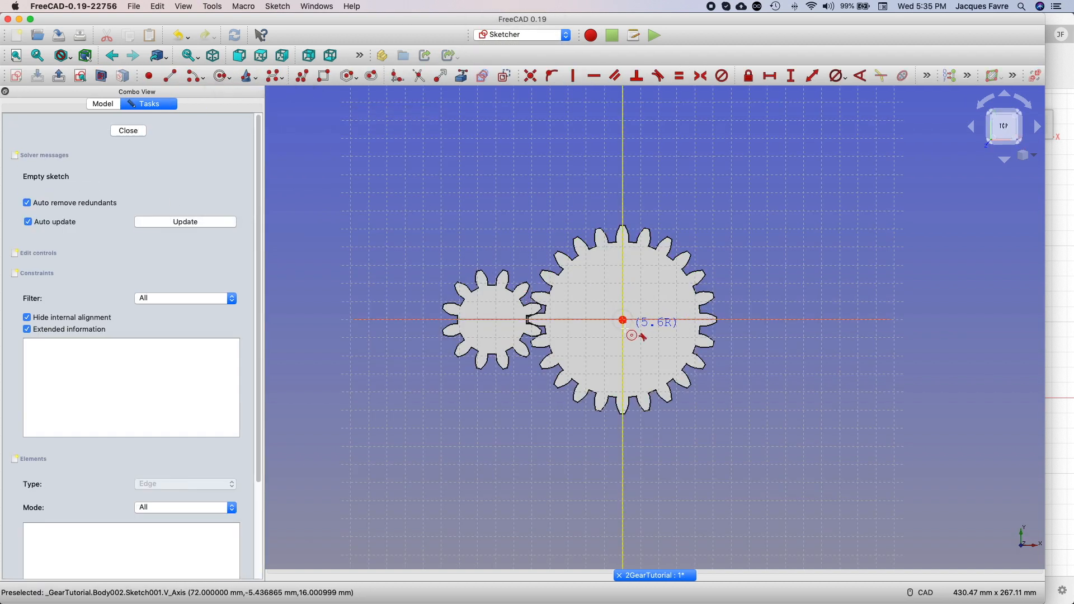
Step: Draw a 5.2 mm centre circle and pocket it through the gear
click(623, 320)
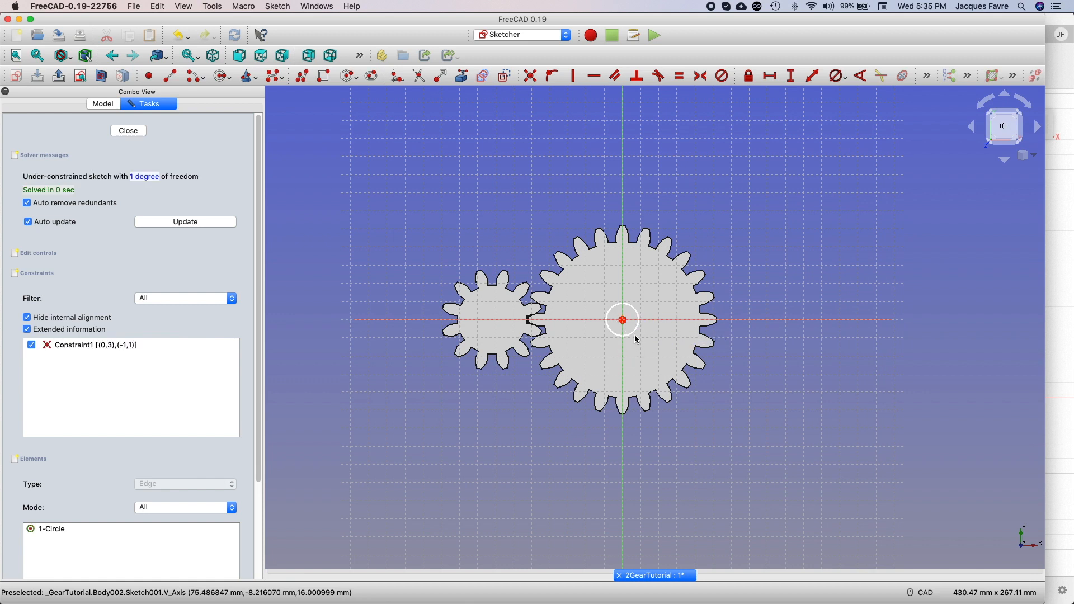
mouse_move(837, 76)
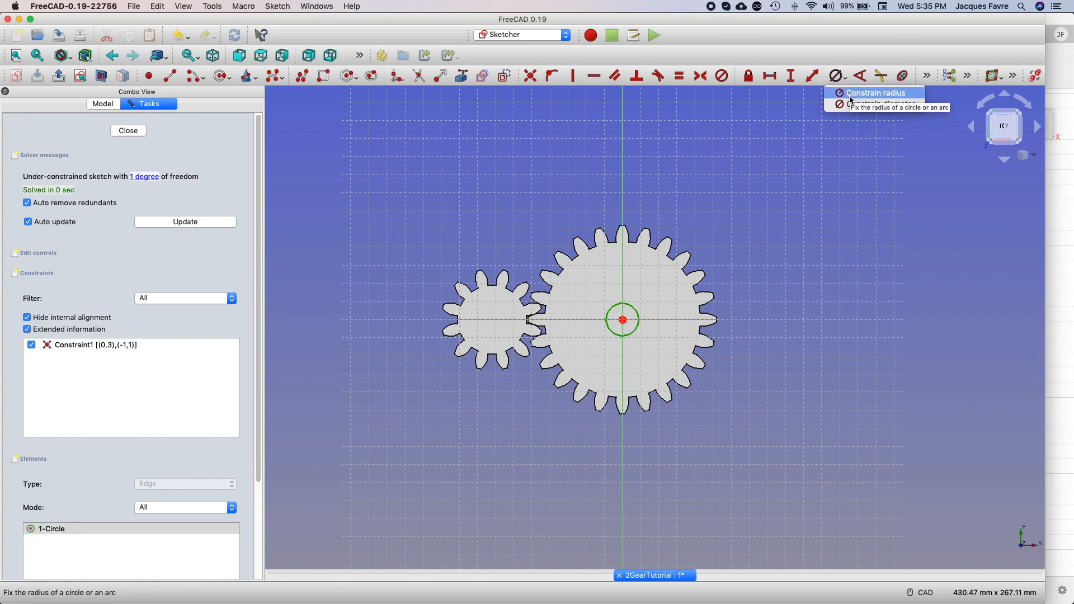
click(874, 93)
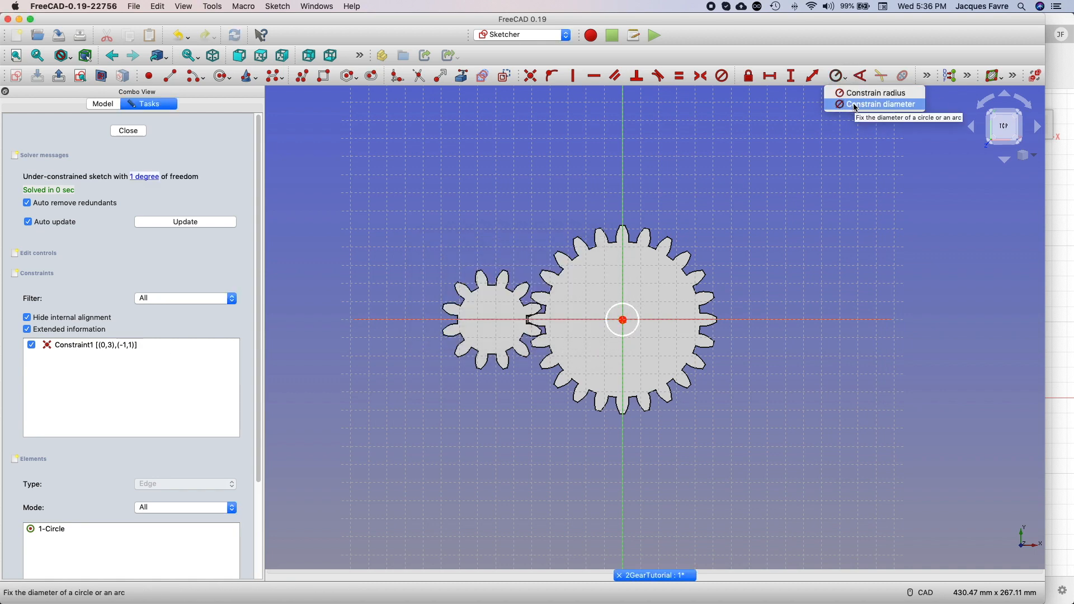
click(882, 103)
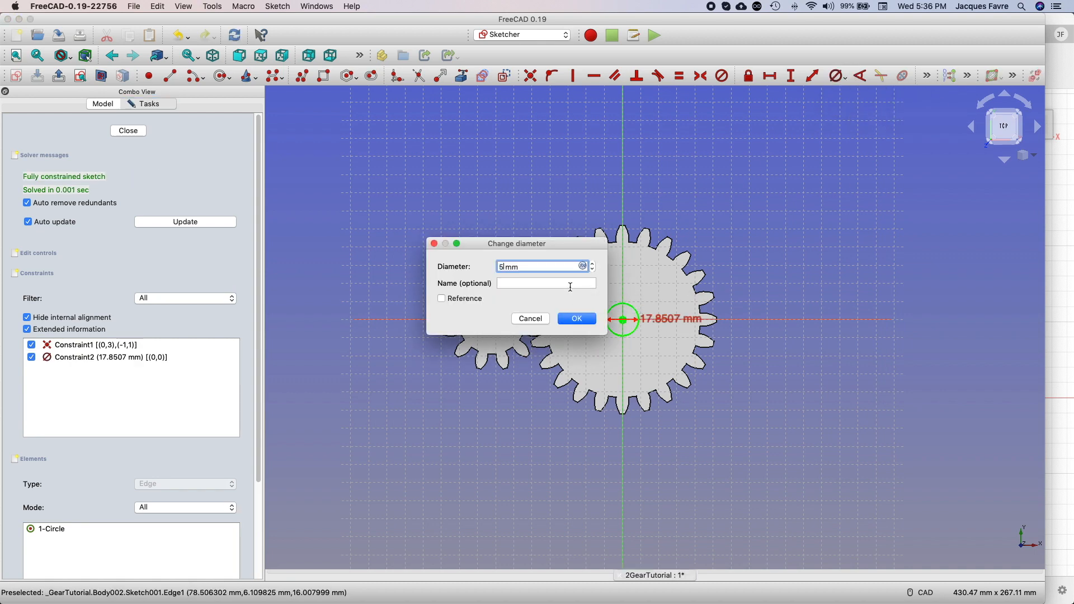
click(576, 318)
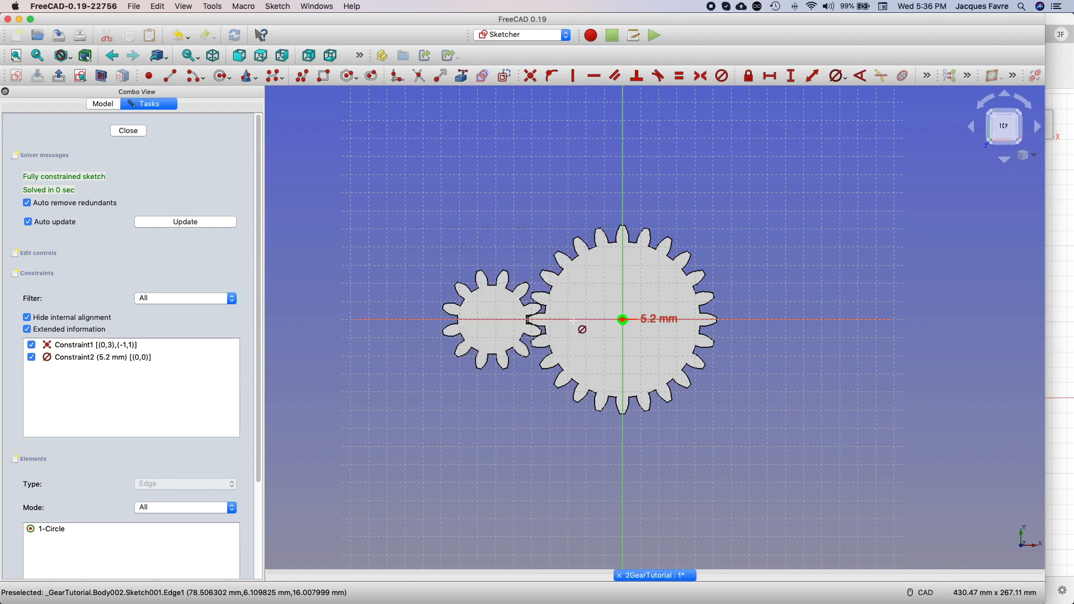
click(128, 130)
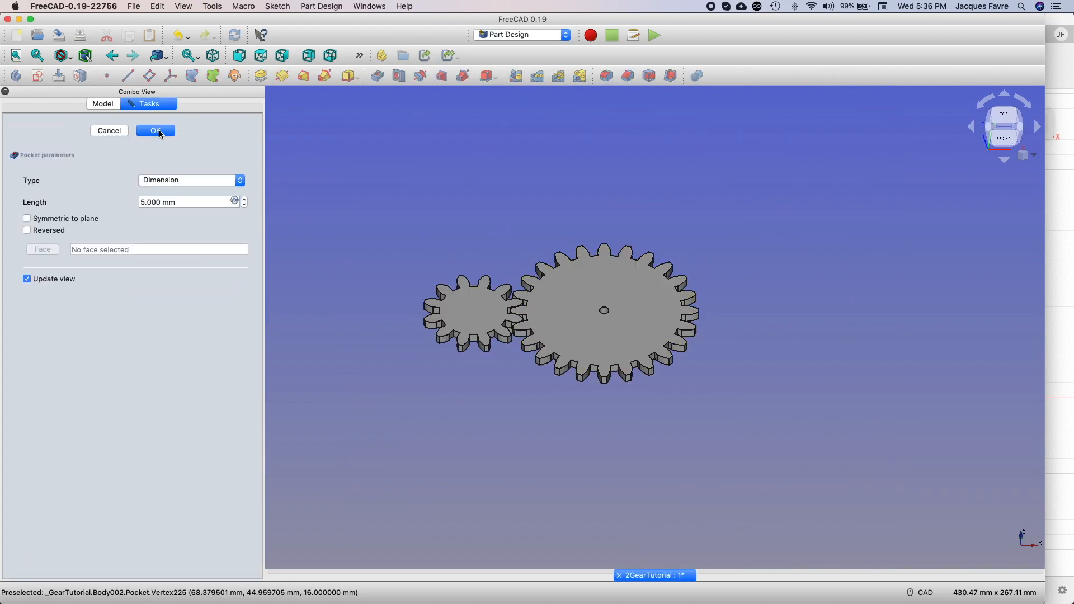
click(155, 131)
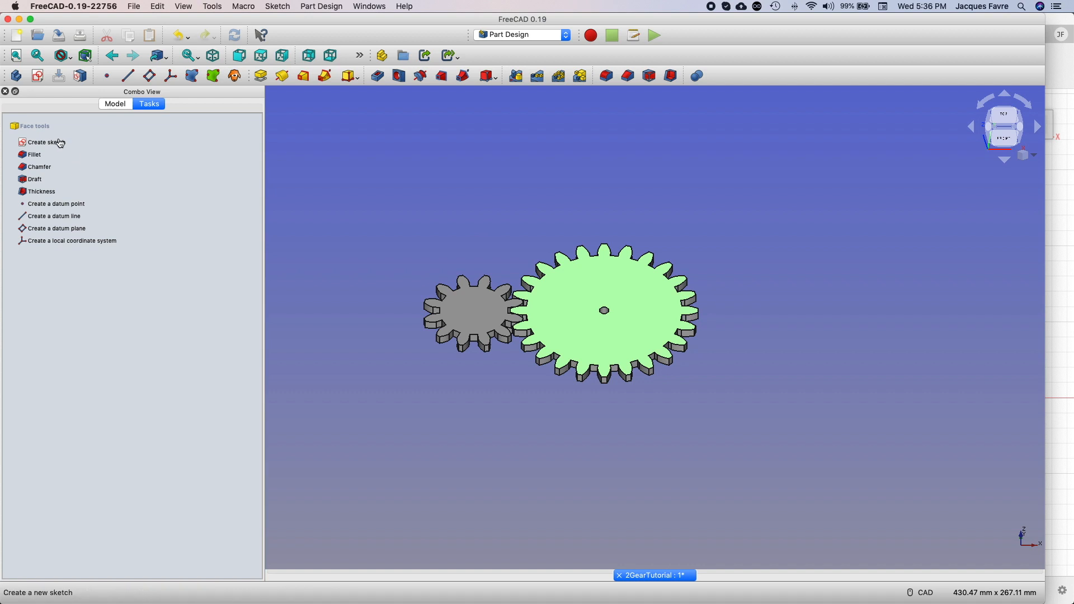
Step: Start a sketch on the larger gear and fix the outer arc at 76 mm
click(45, 141)
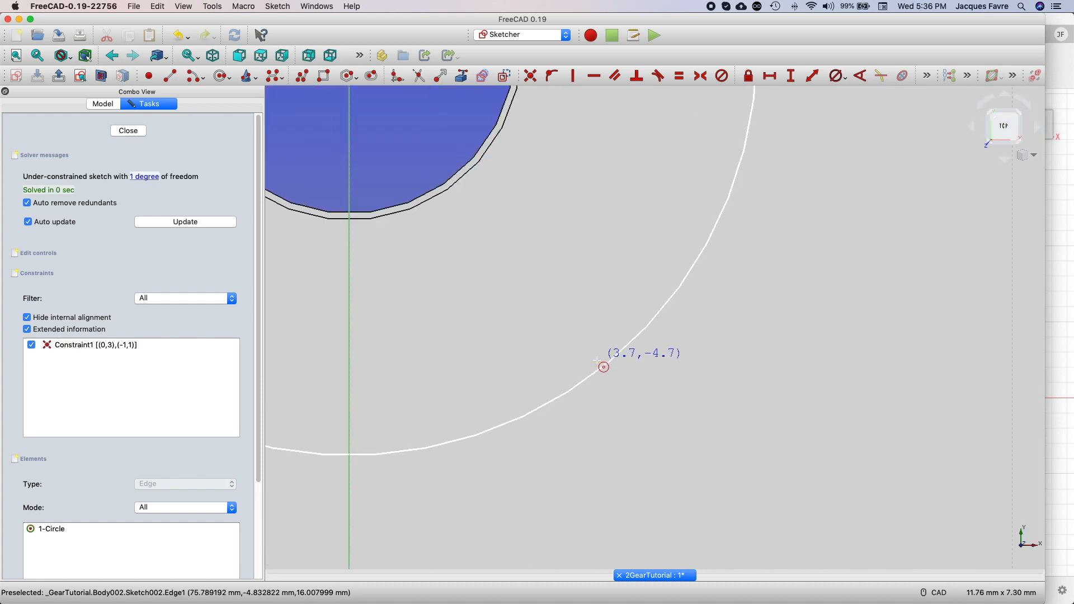
scroll(down, 3)
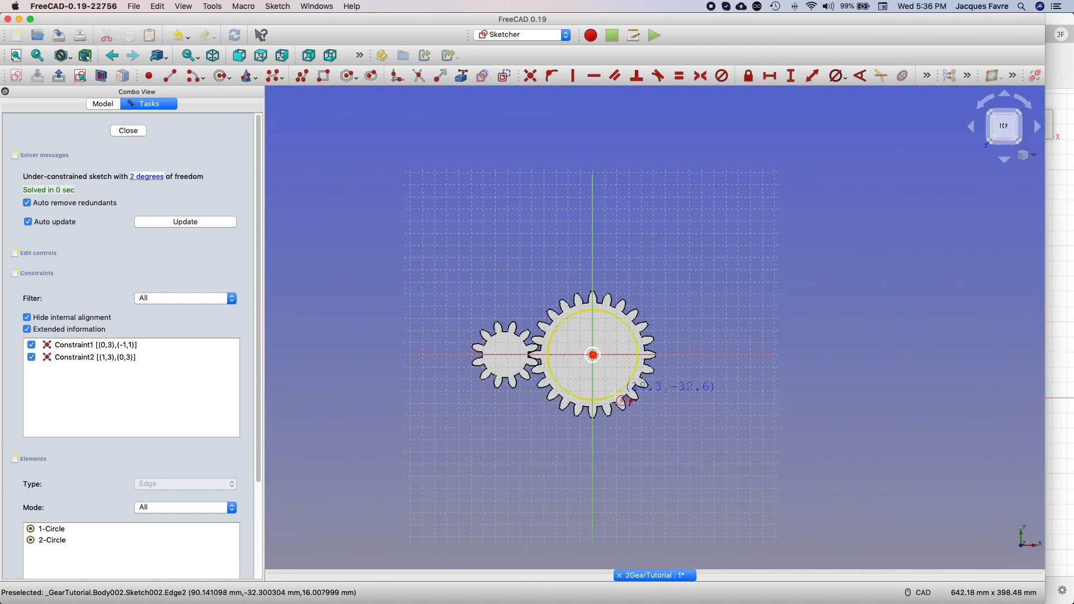
mouse_move(669, 337)
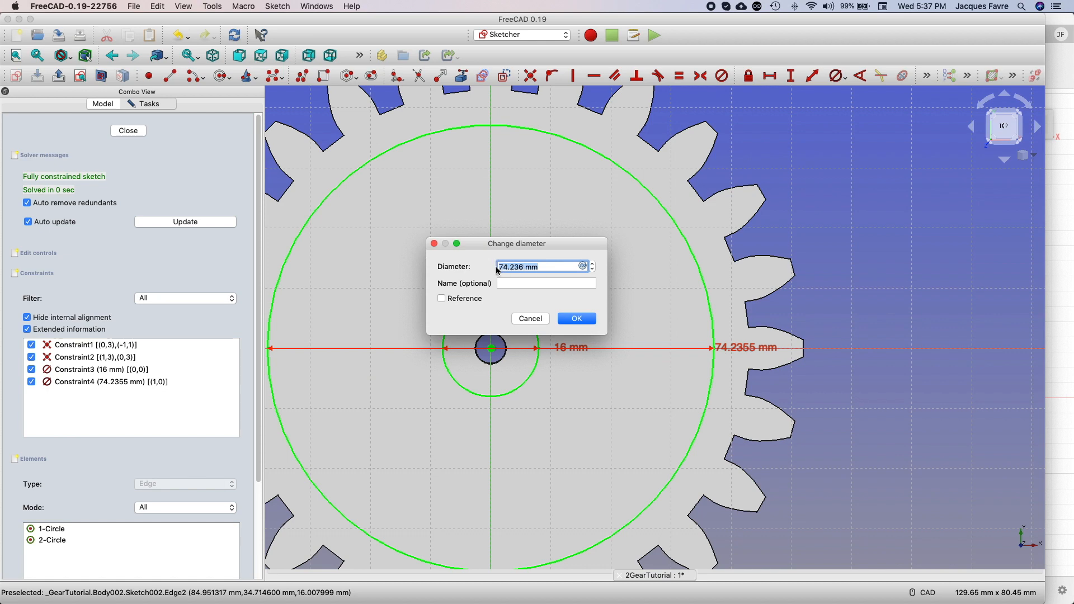
click(576, 318)
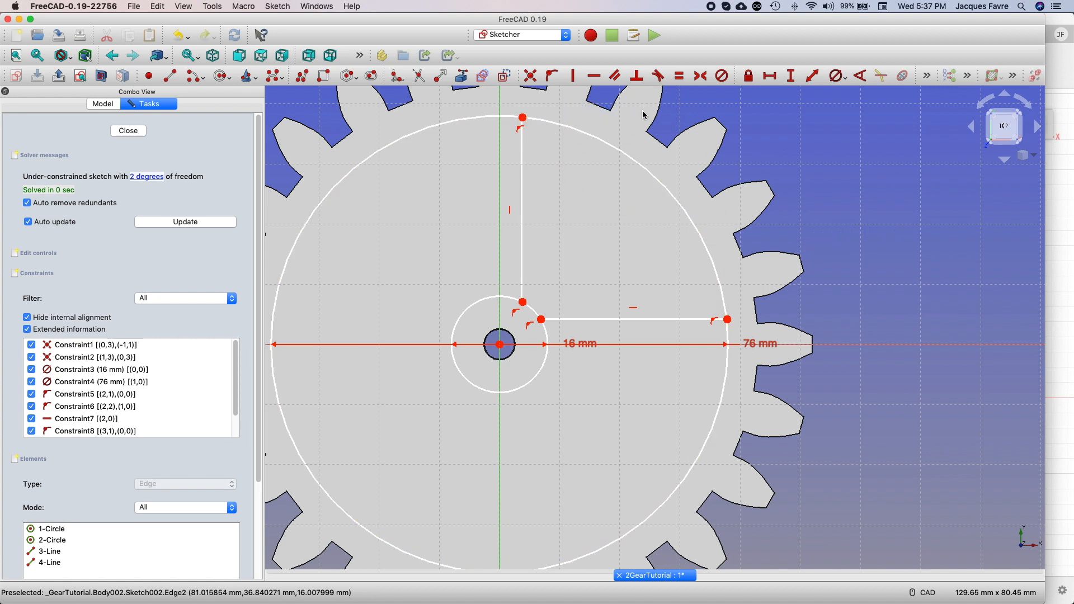
mouse_move(427, 132)
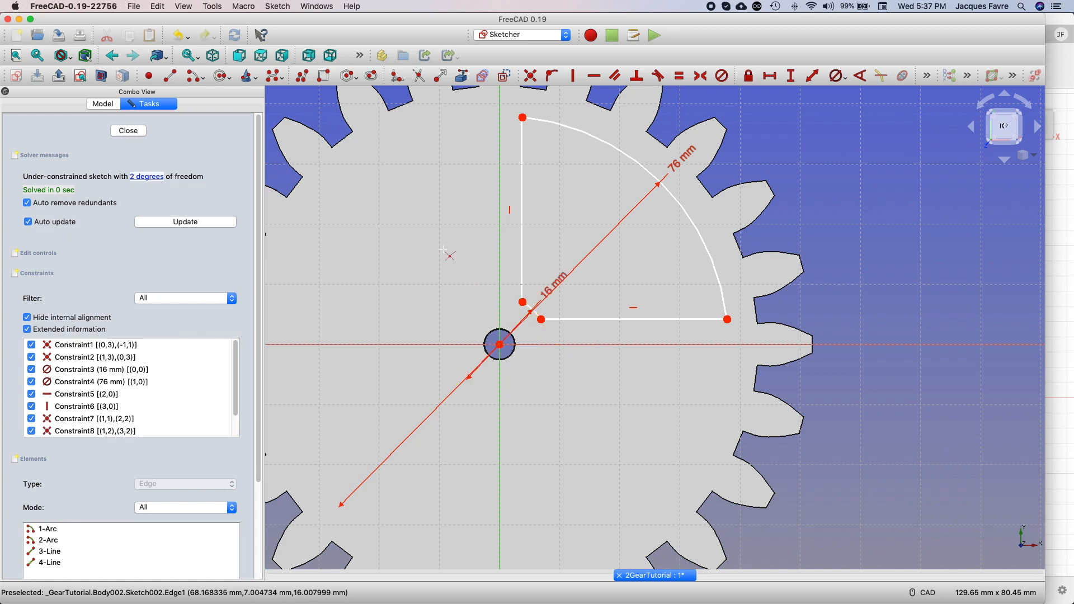
mouse_move(845, 157)
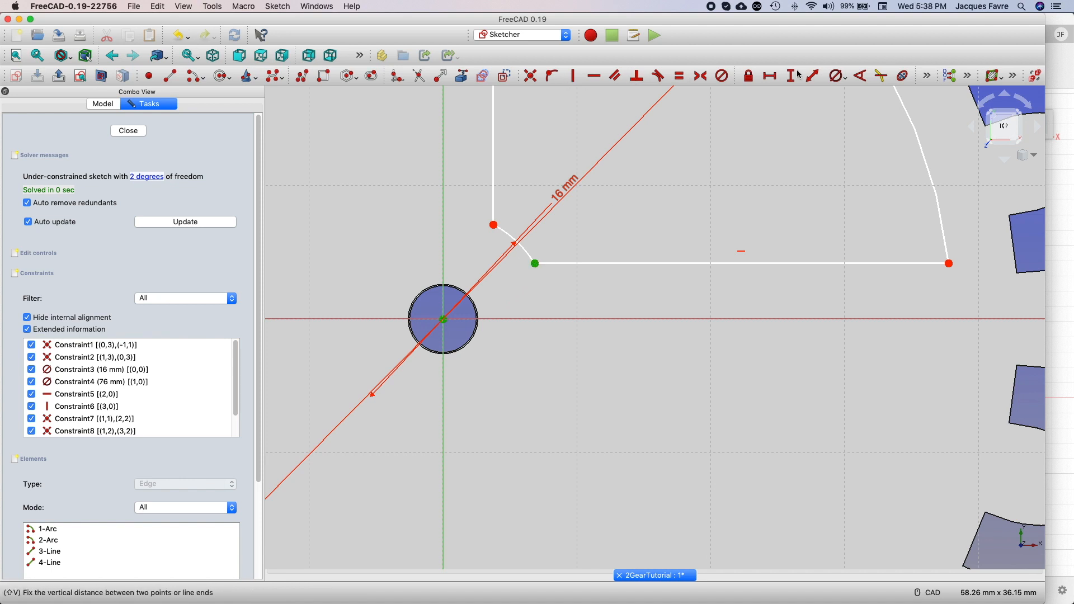
Step: Constrain the cutout's lines 2 mm from centre and close the sketch
click(797, 75)
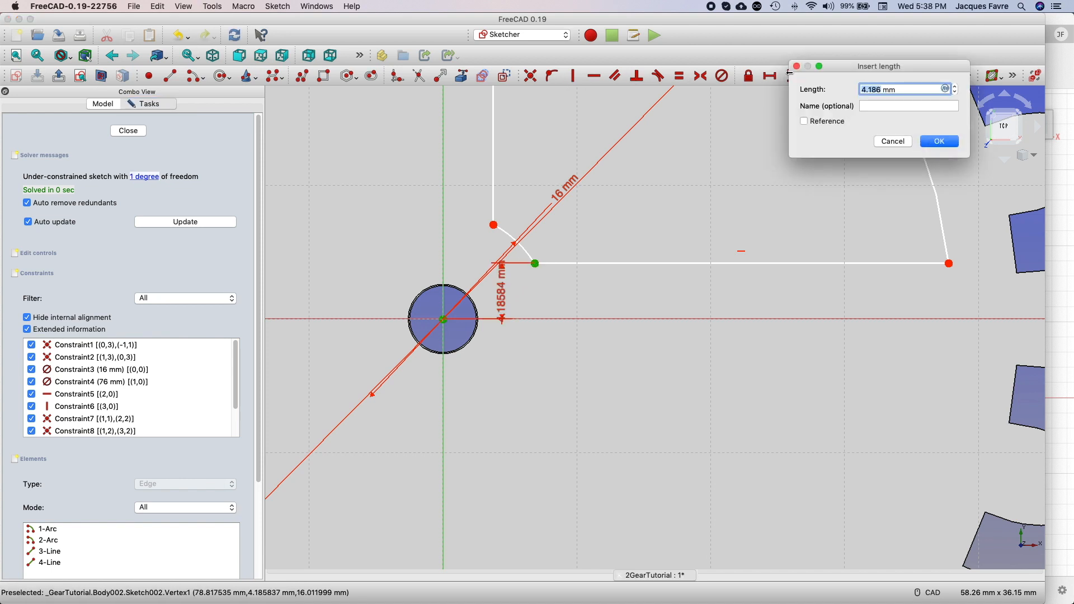
click(938, 141)
text(2)
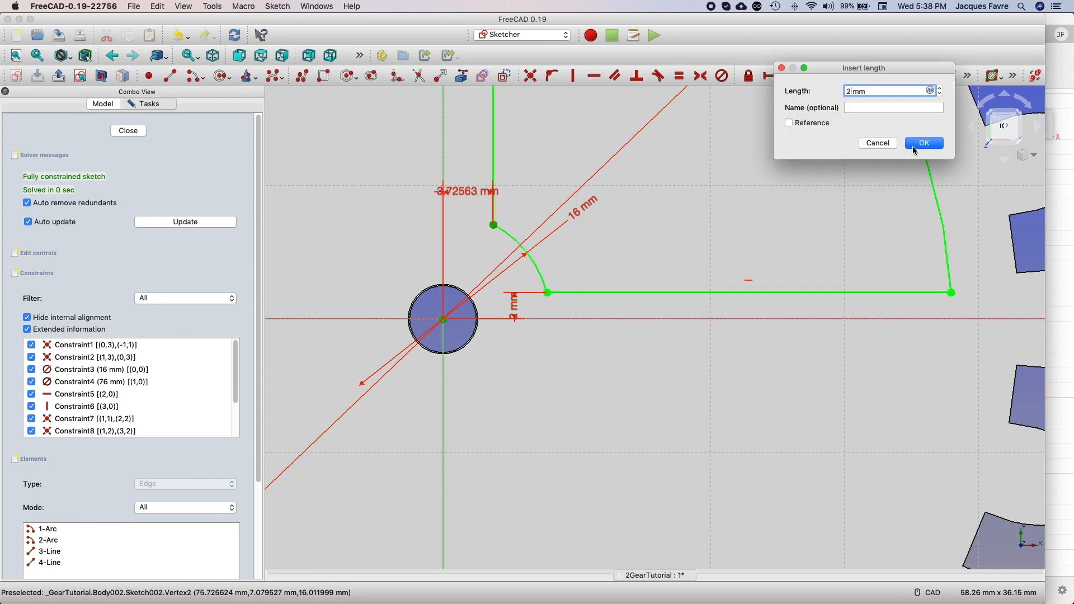
click(924, 143)
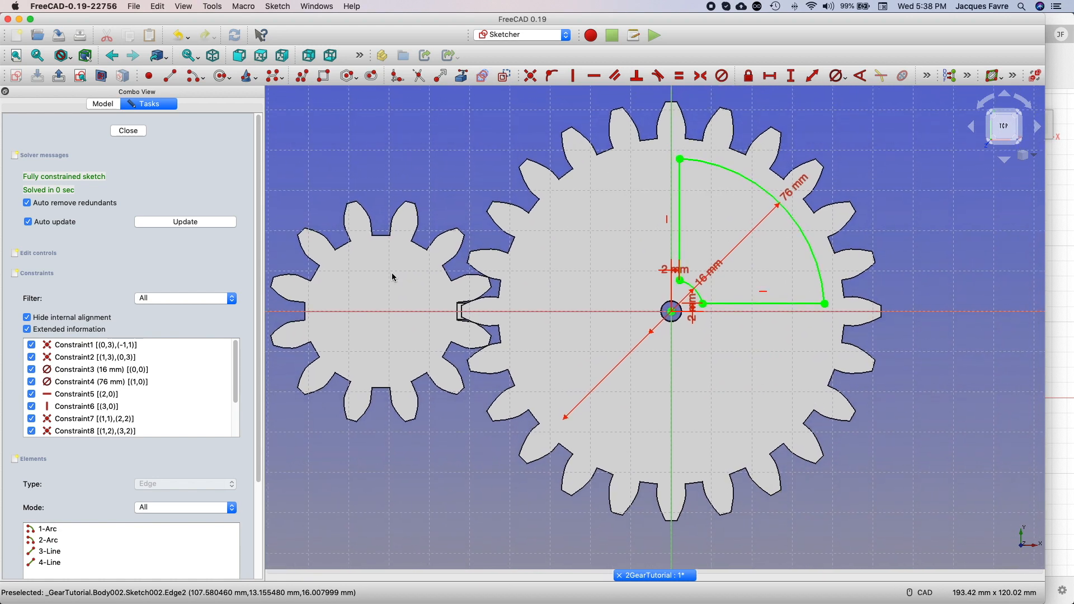
click(127, 130)
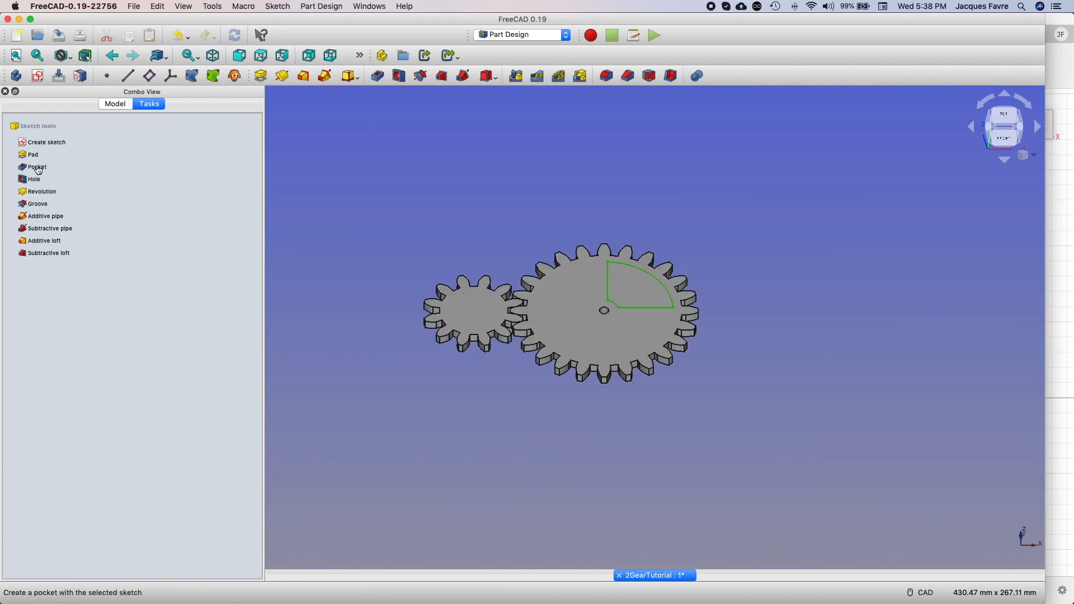
Step: Pocket the quarter-sector sketch through the 24-tooth gear and polar-pattern it four times
click(37, 167)
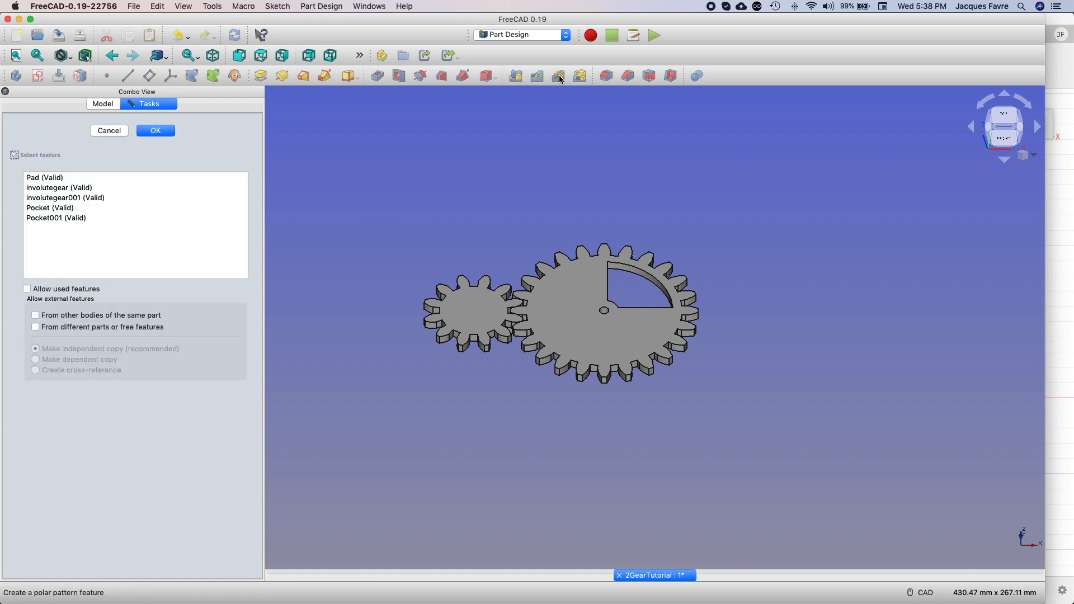
click(56, 218)
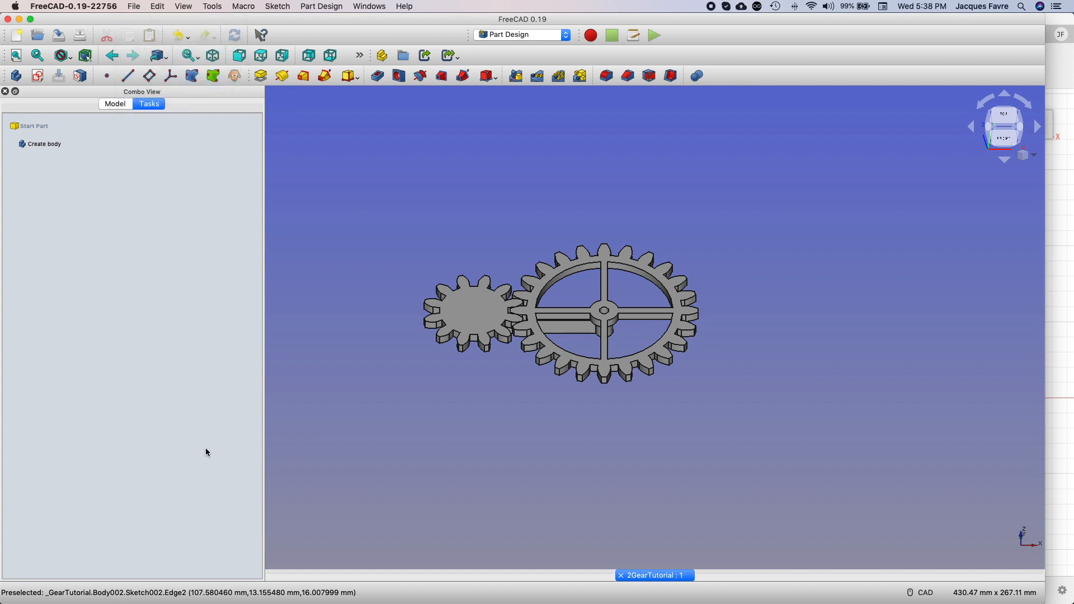
mouse_move(825, 66)
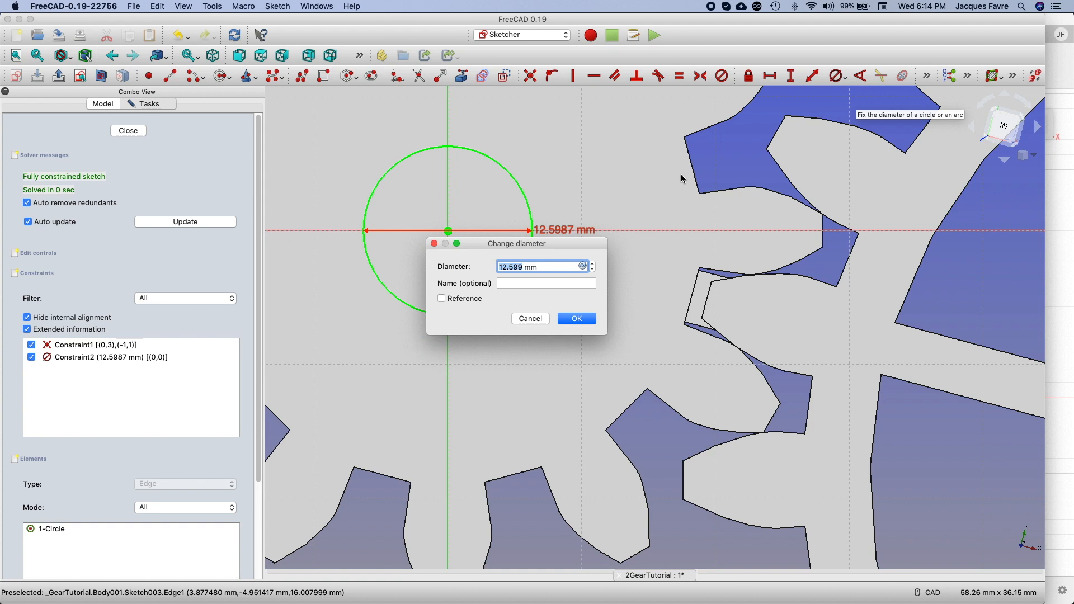
Step: Confirm the shaft hole diameter, then inspect involutegear in the Model tree
click(576, 318)
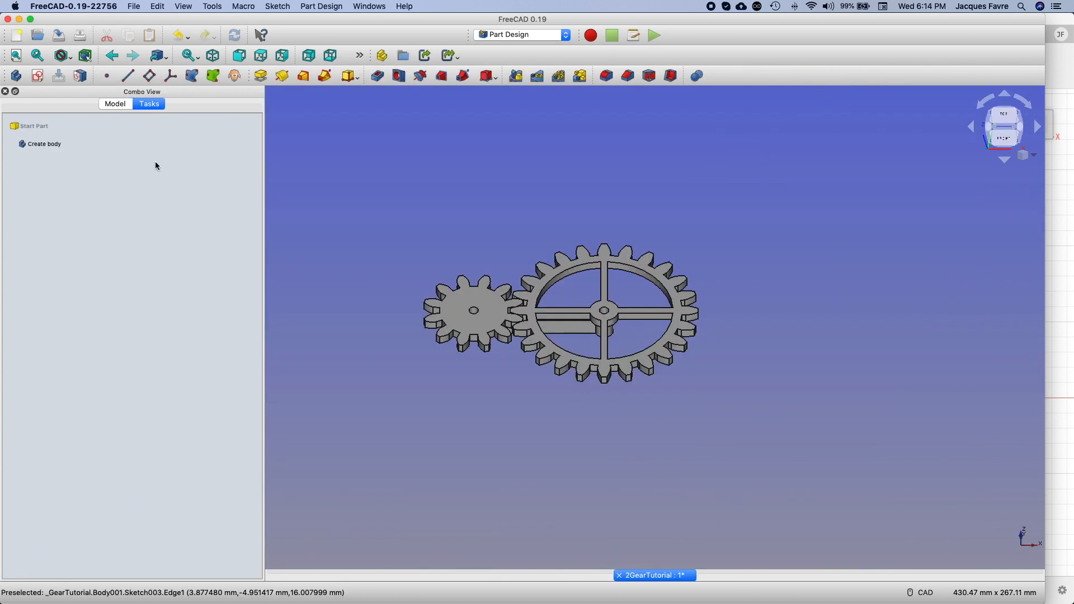
click(115, 104)
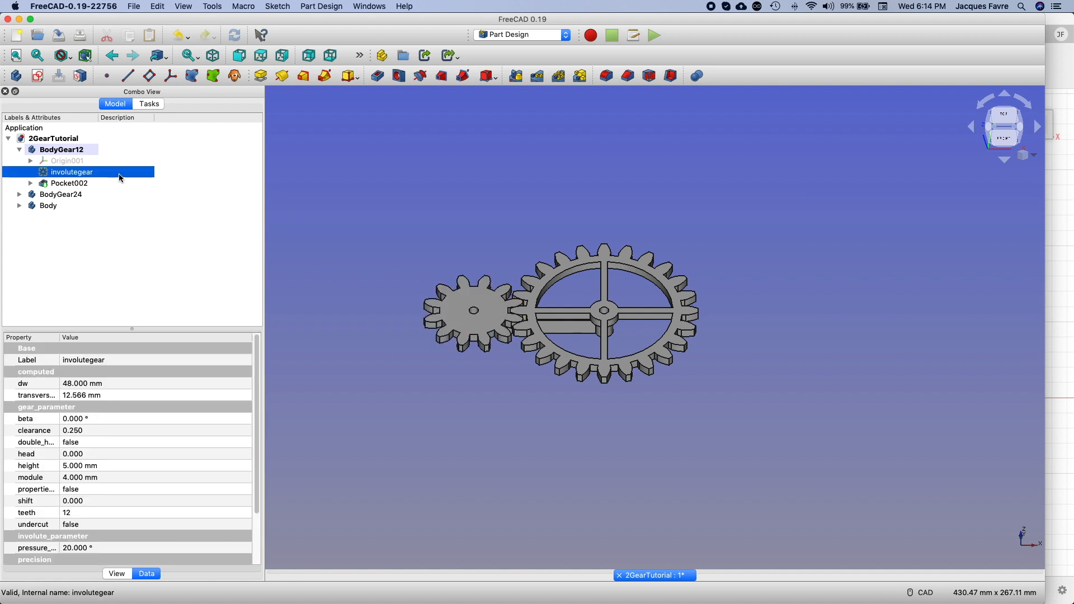
double_click(103, 466)
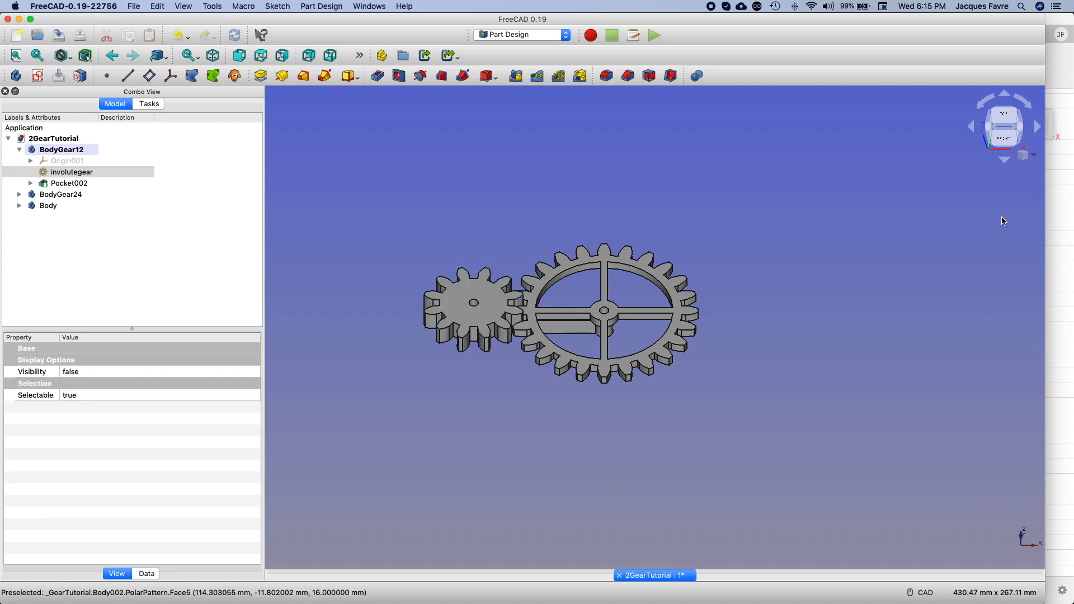
click(1004, 96)
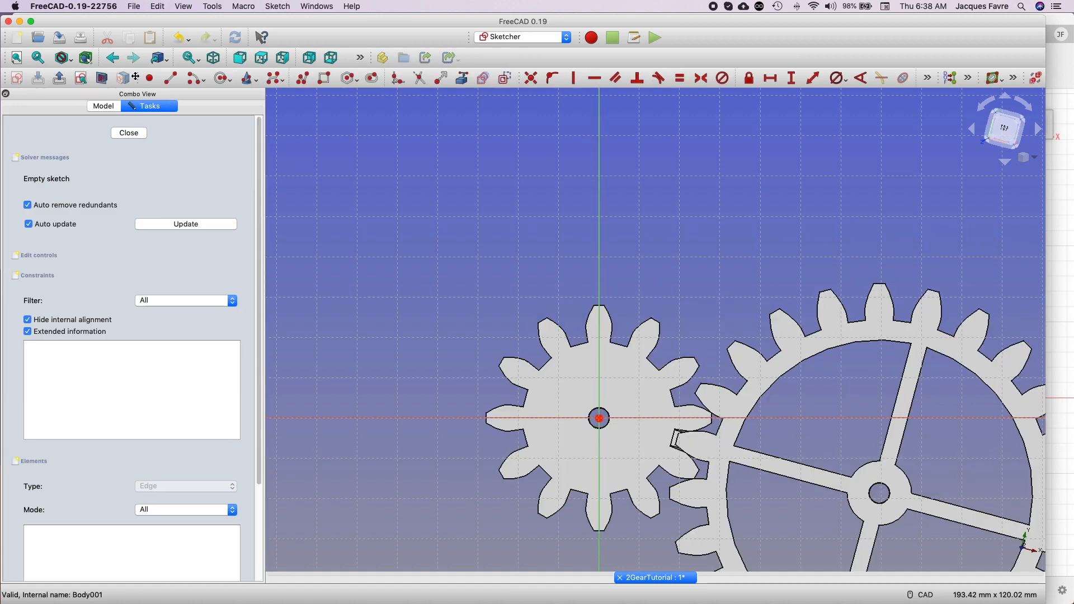
mouse_move(269, 77)
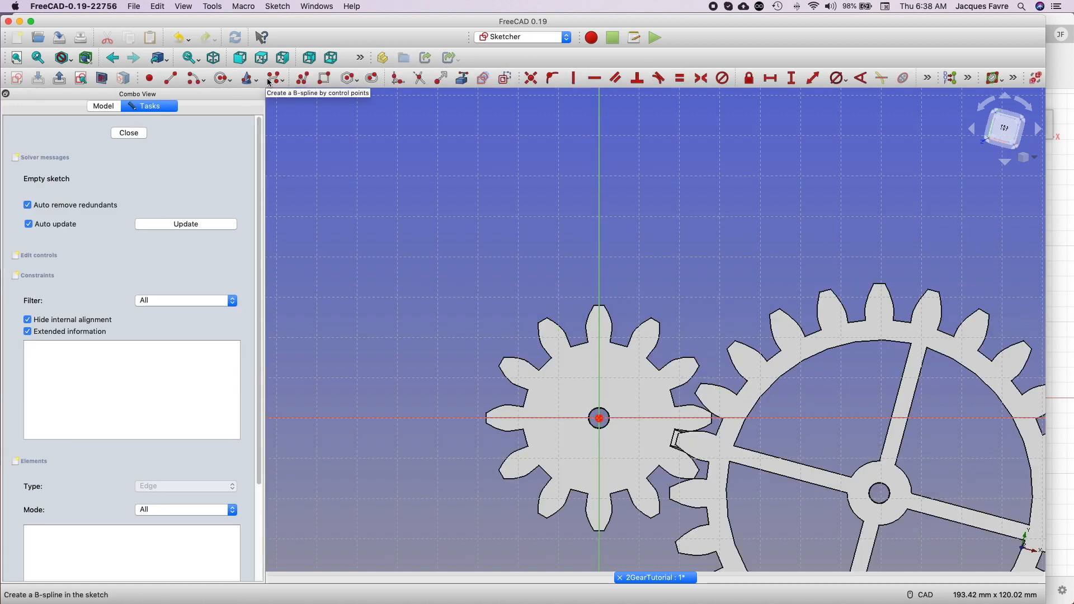
Step: Draw the spline cutout, constrain its 22 mm height and 3 mm gap, and close the sketch
click(281, 77)
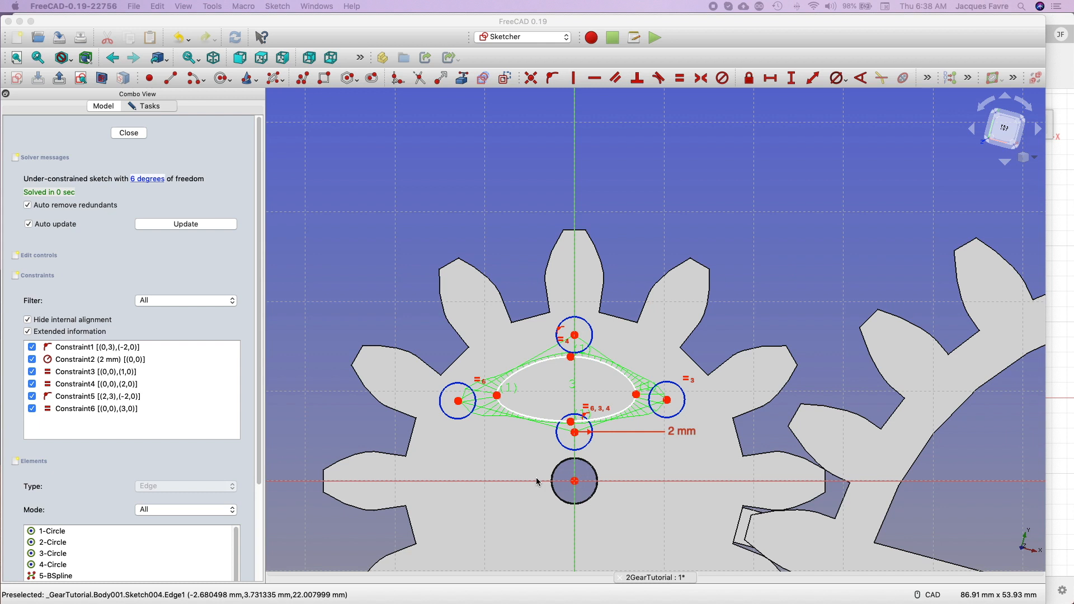
click(790, 77)
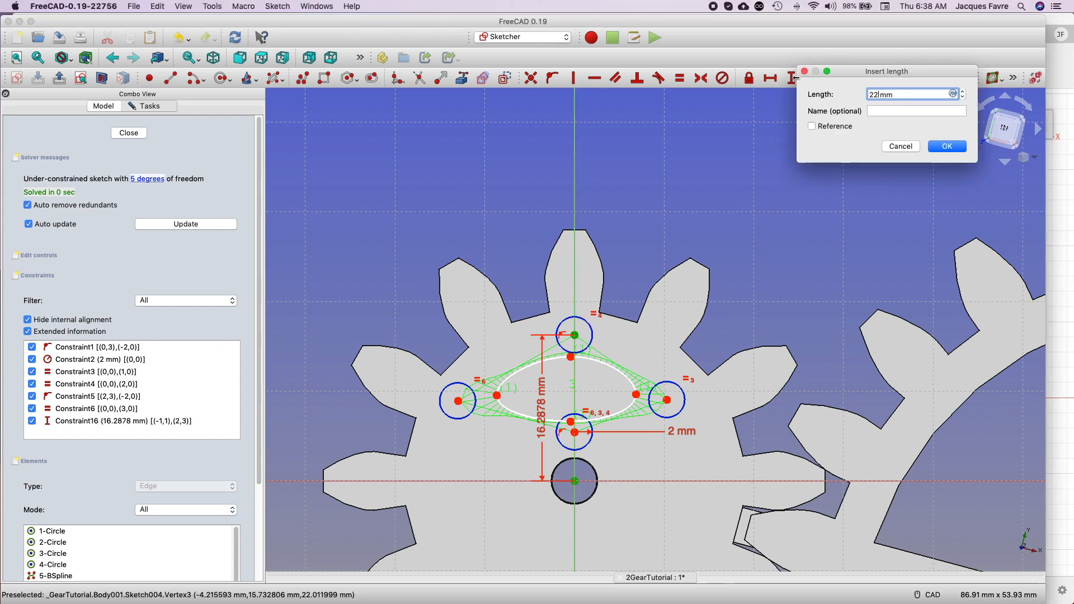
click(945, 146)
text(3)
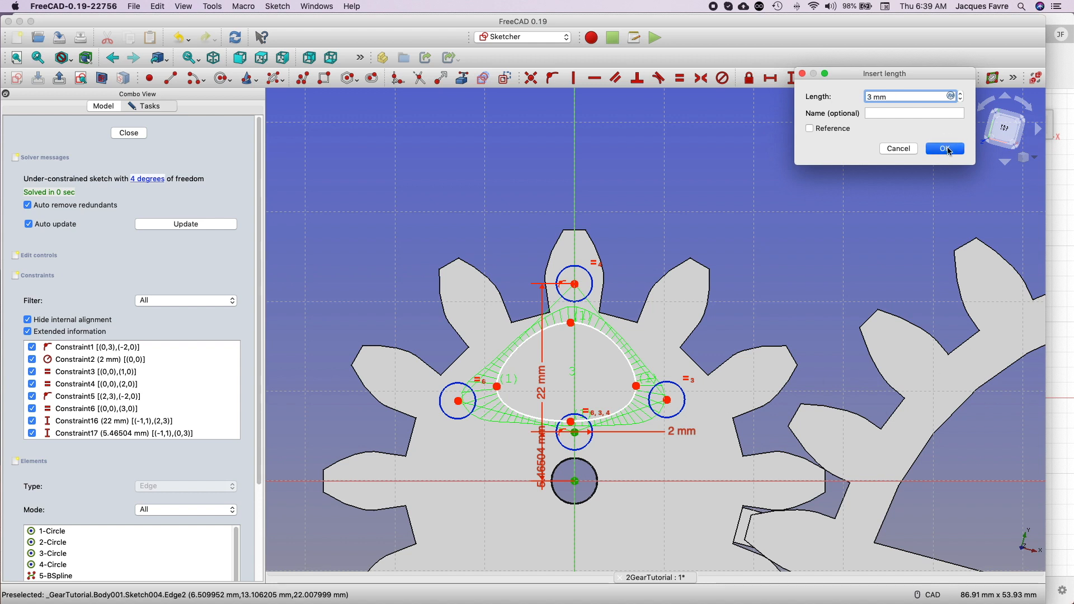
click(944, 149)
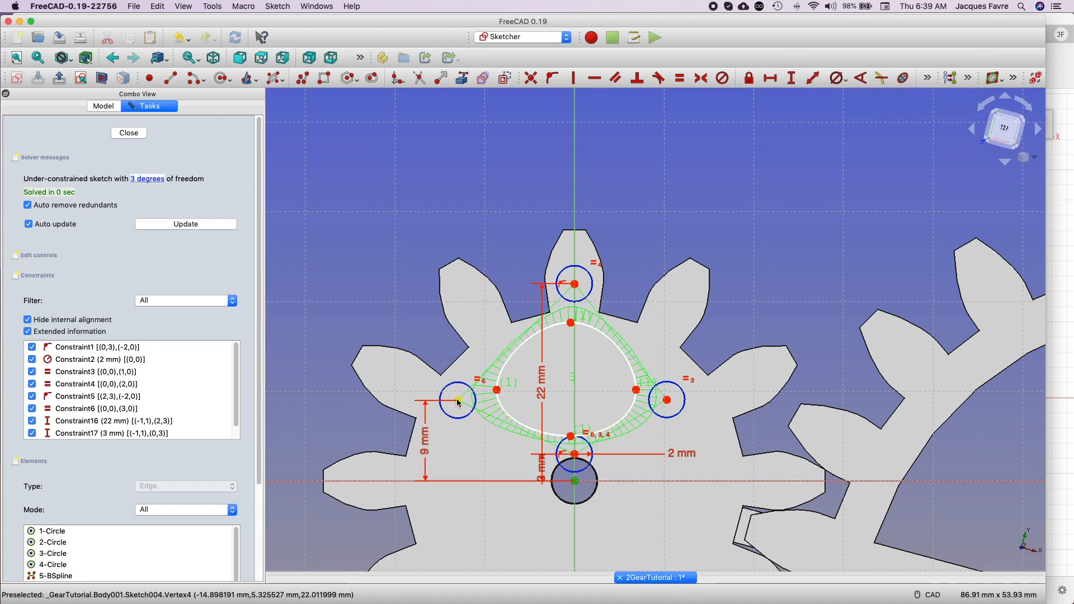
drag(457, 401, 394, 401)
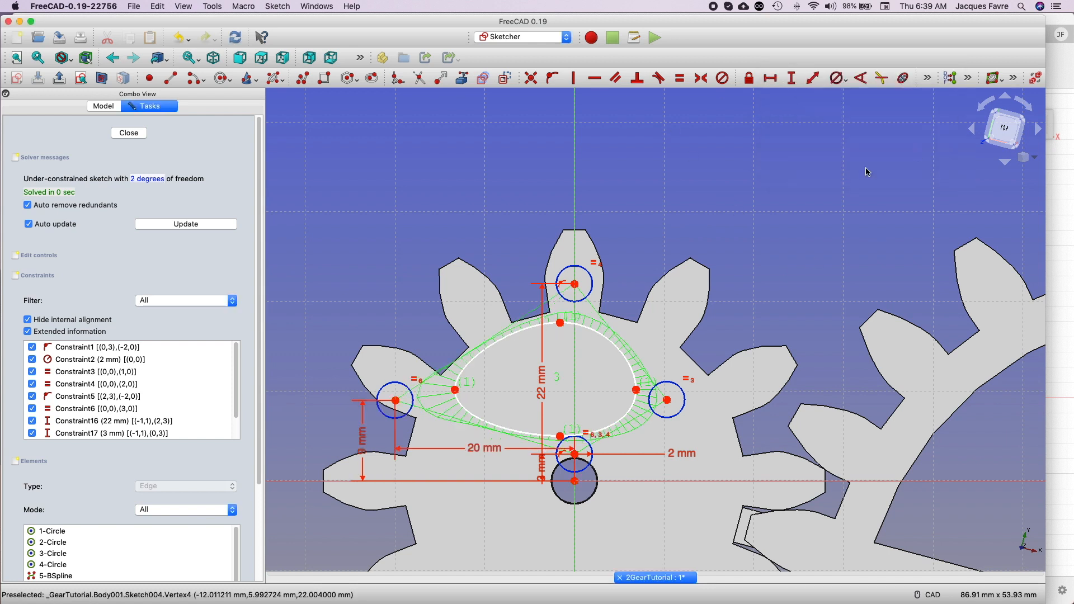
mouse_move(643, 396)
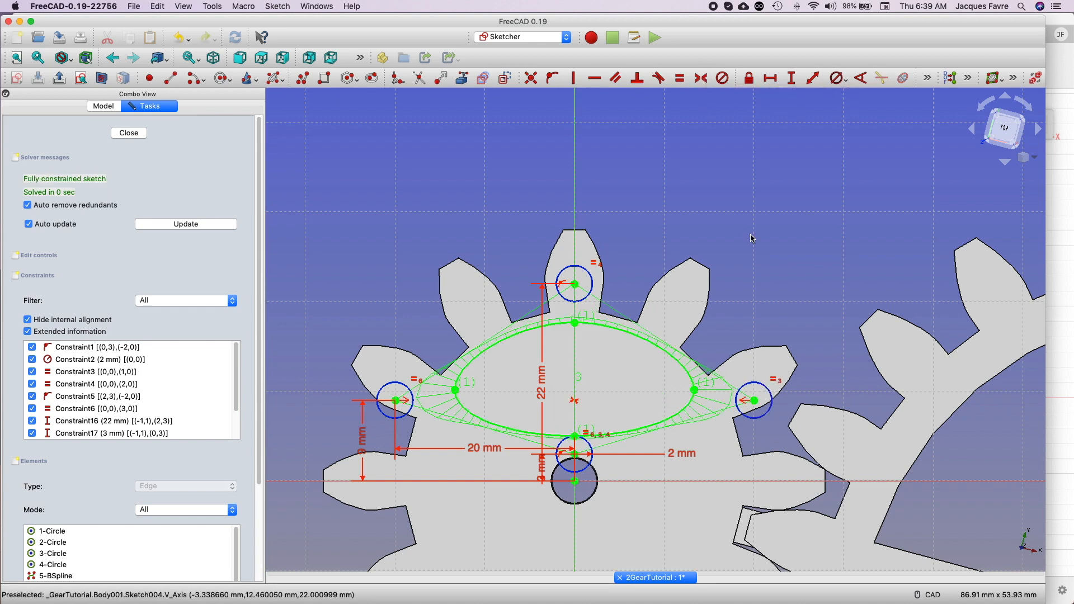
click(129, 133)
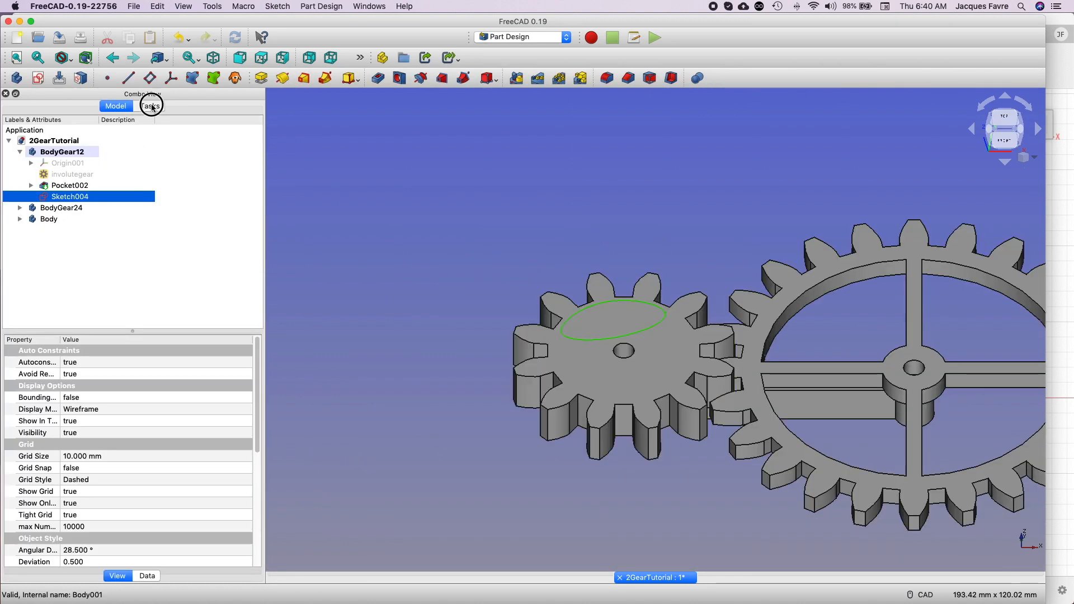
Step: Pocket Sketch004 through all and polar-pattern Pocket003 with 3 occurrences over 360°
click(150, 106)
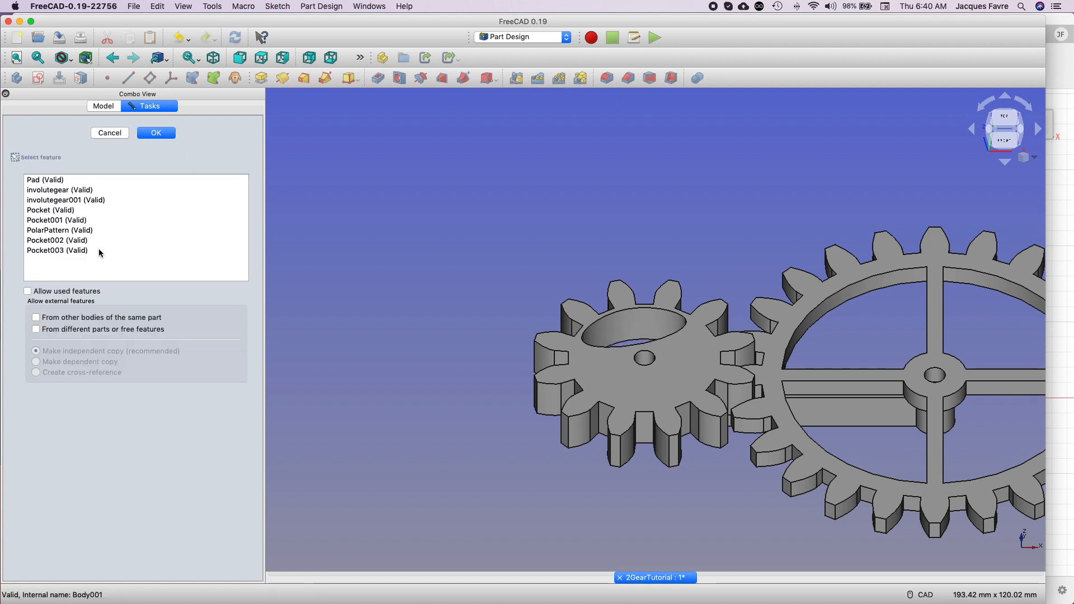
click(156, 132)
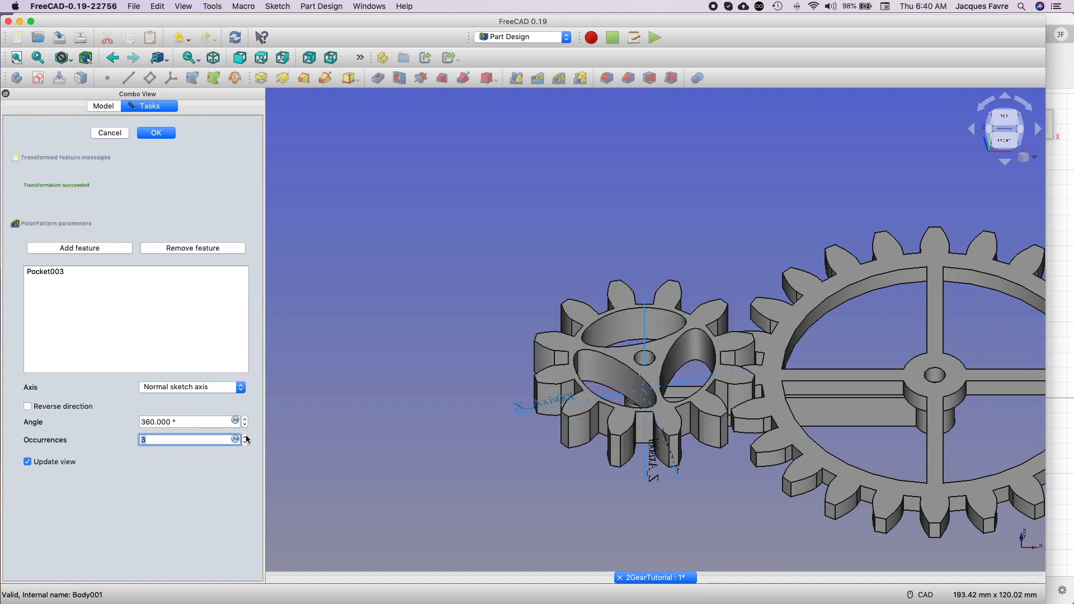
click(134, 6)
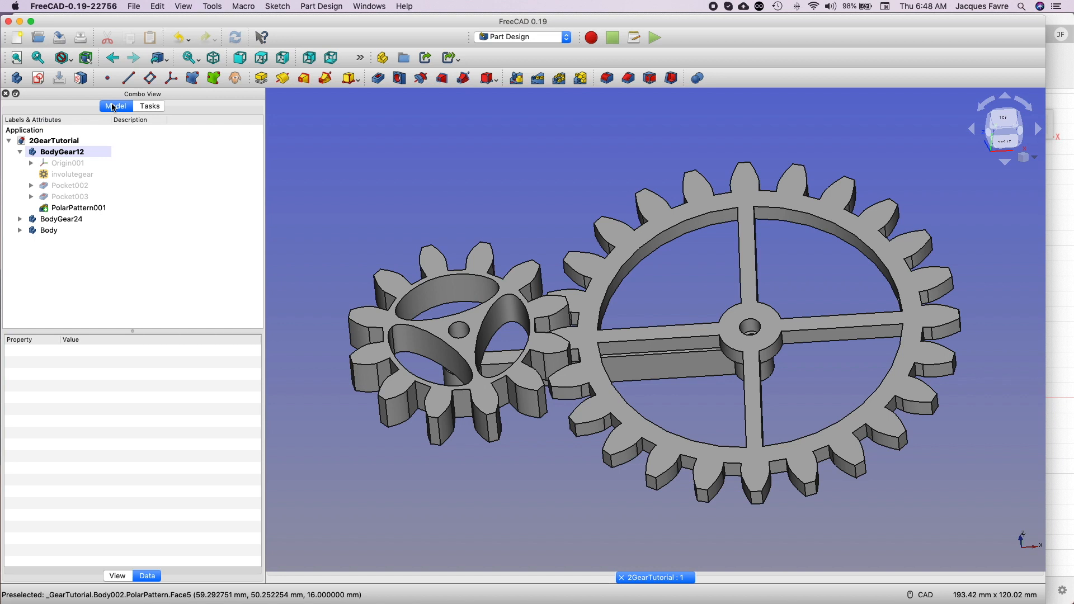
Step: Set the 12-tooth gear's backlash property to an expression built from 1/12 and 1/3
click(72, 174)
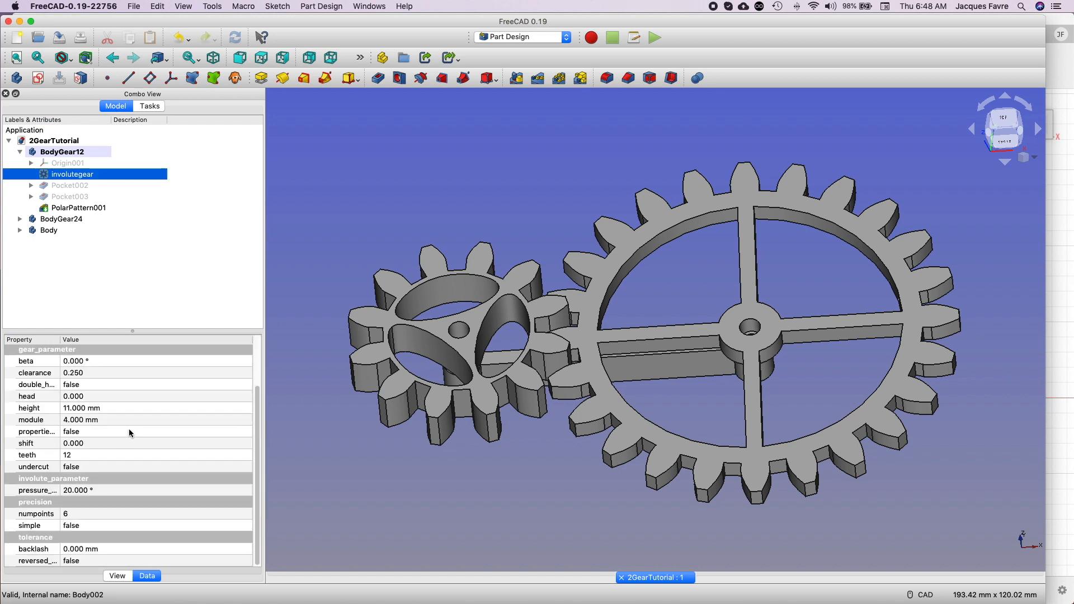
double_click(81, 549)
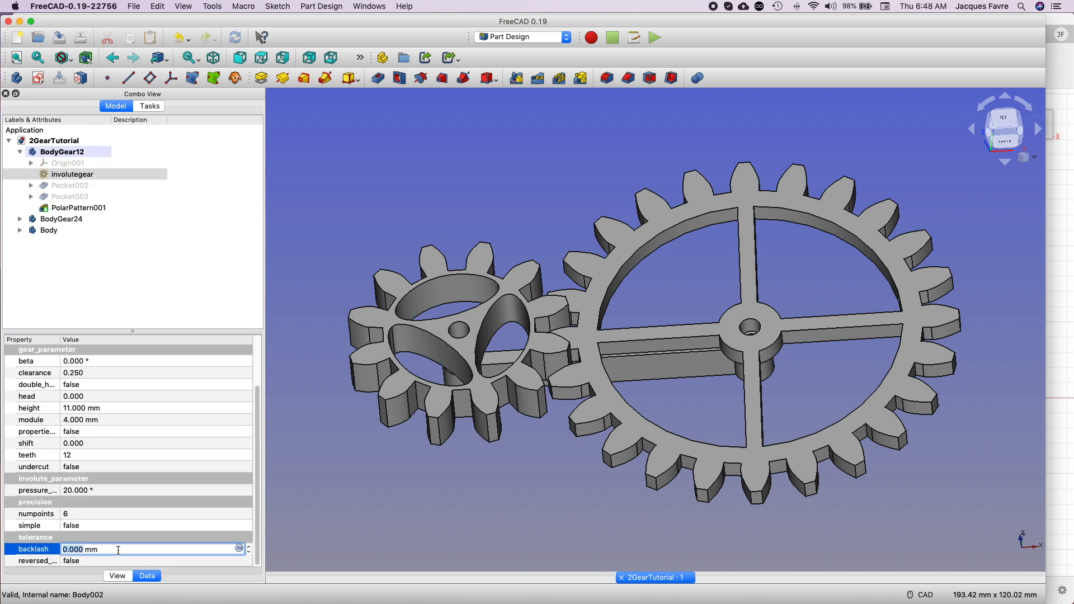
text(1/12 mm)
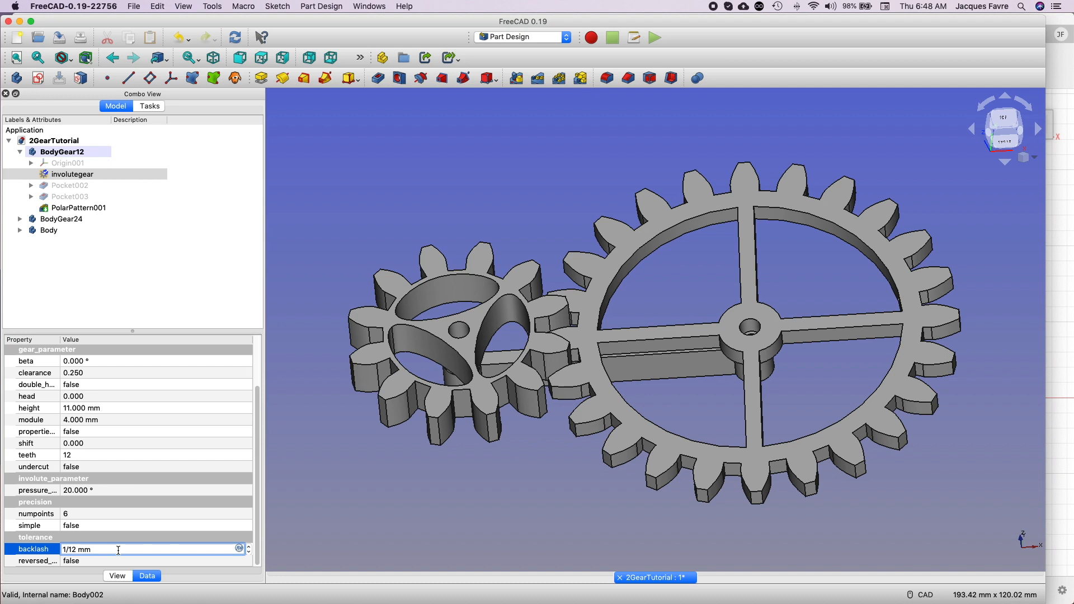
text(*)
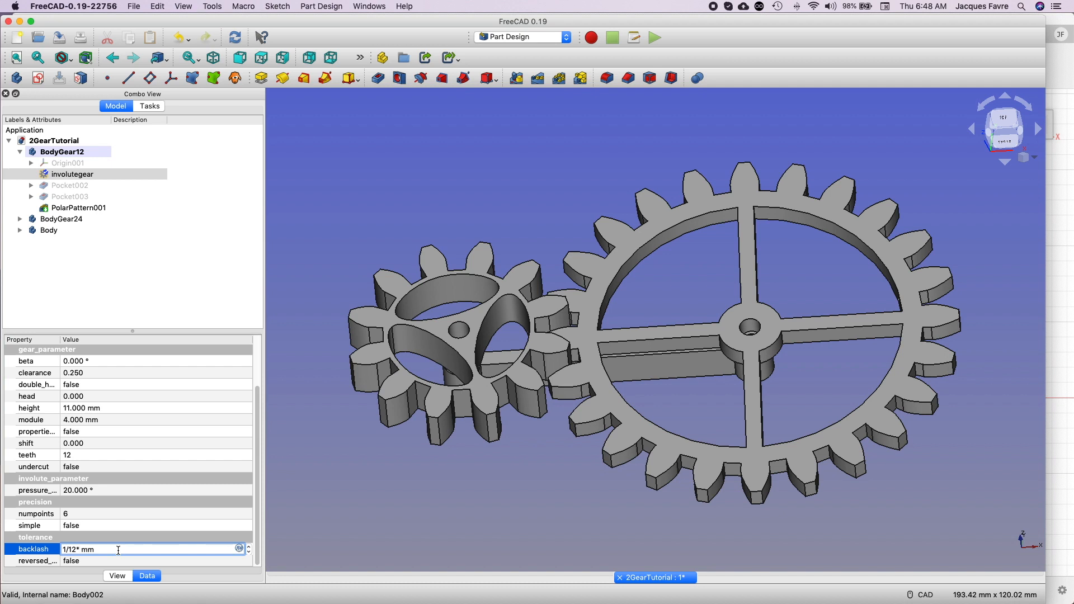
text(1/3)
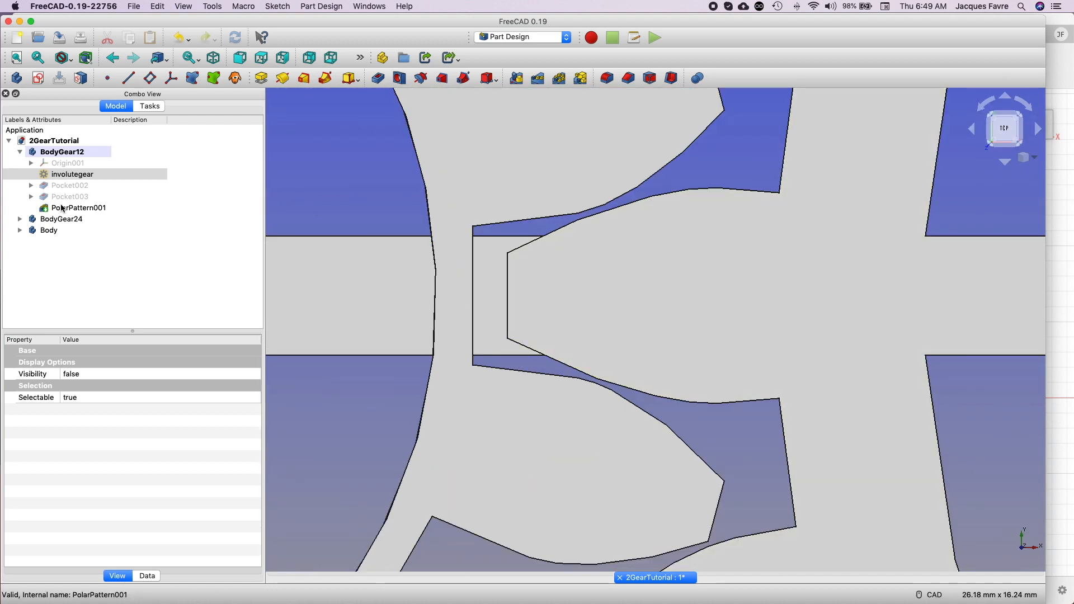
Step: Move the 24-tooth gear with Transform and measure tooth gaps of 0.534 mm and 0.475 mm
click(64, 162)
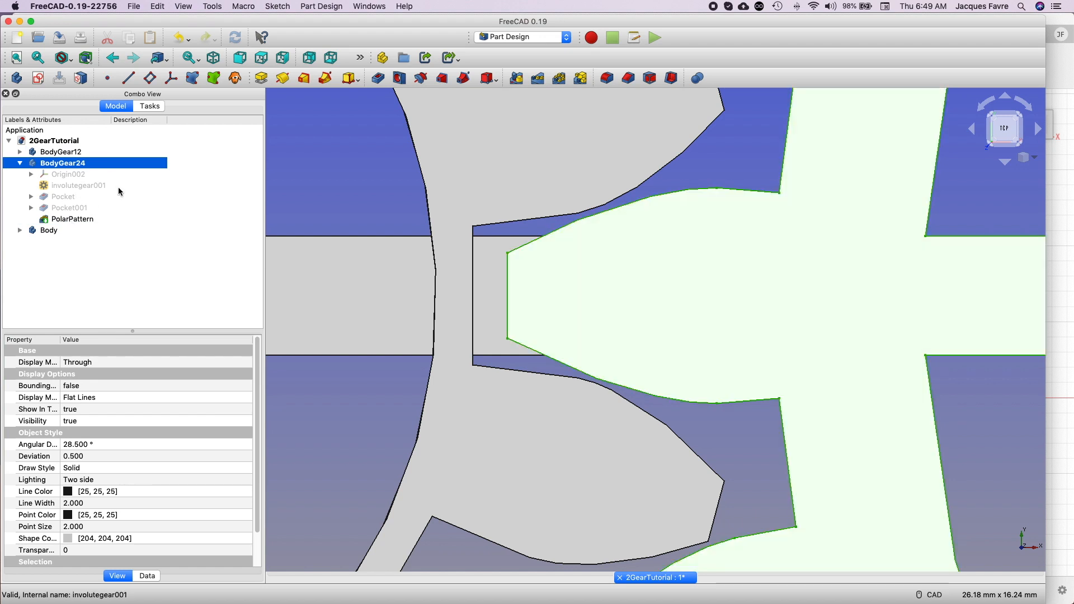
click(79, 185)
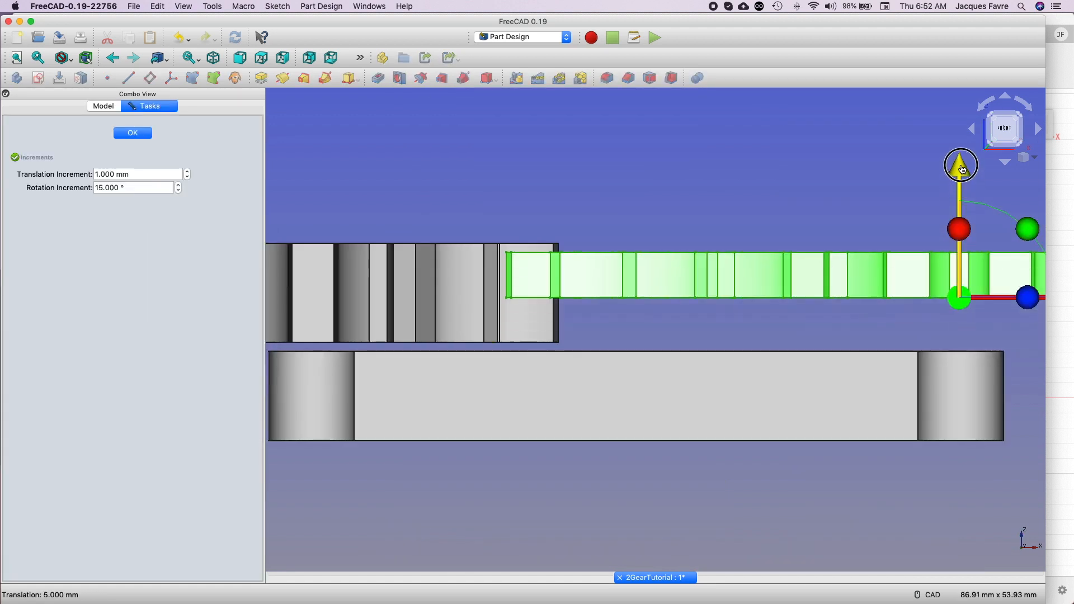
click(132, 132)
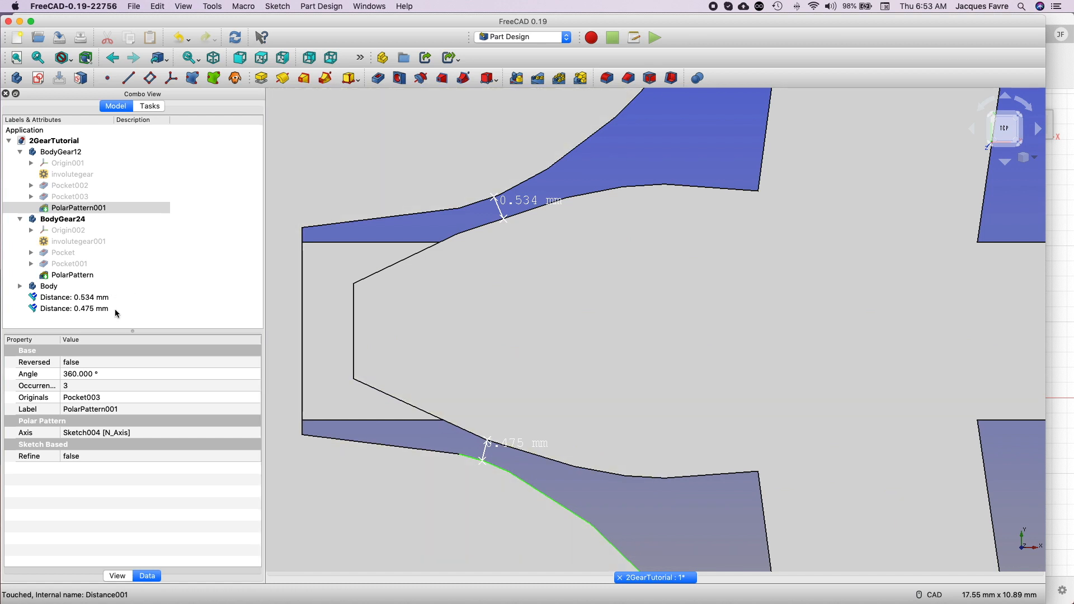
click(134, 6)
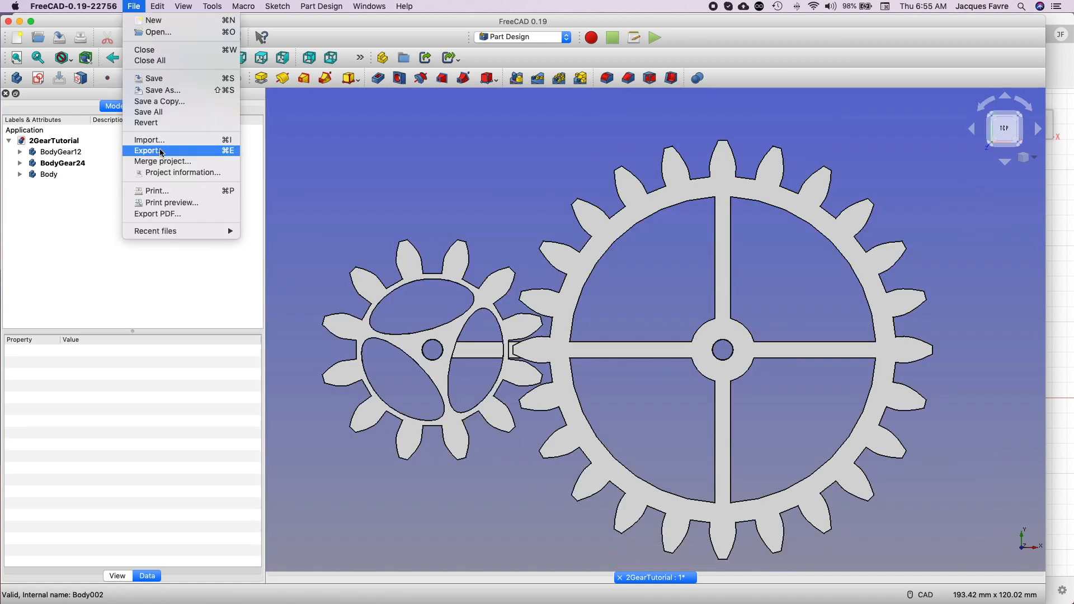
Step: Export the gear bodies as STL meshes with 'gear'-based file names
click(62, 162)
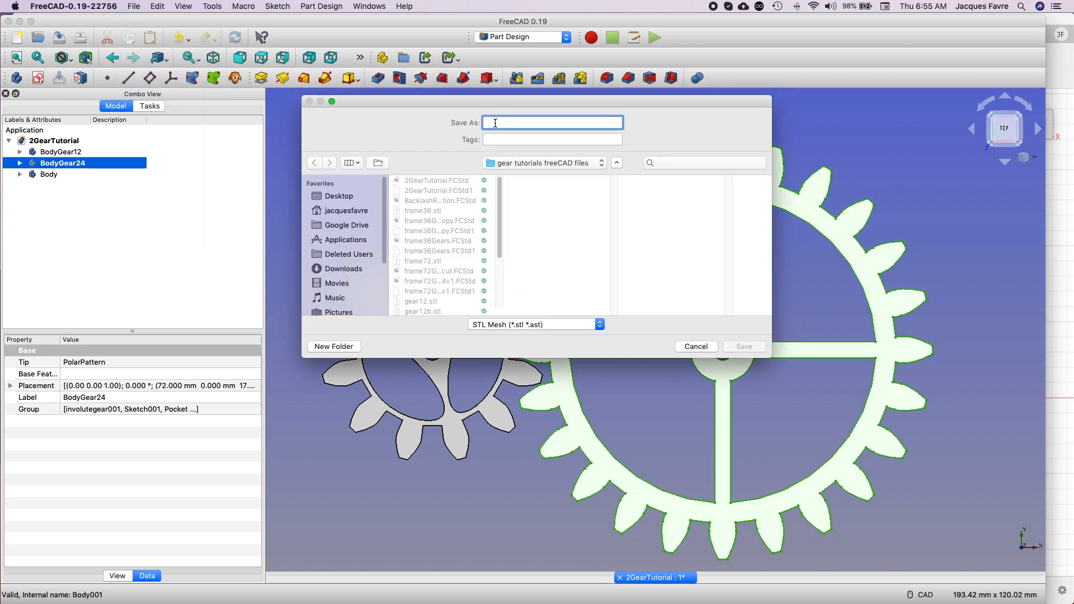
text(gear)
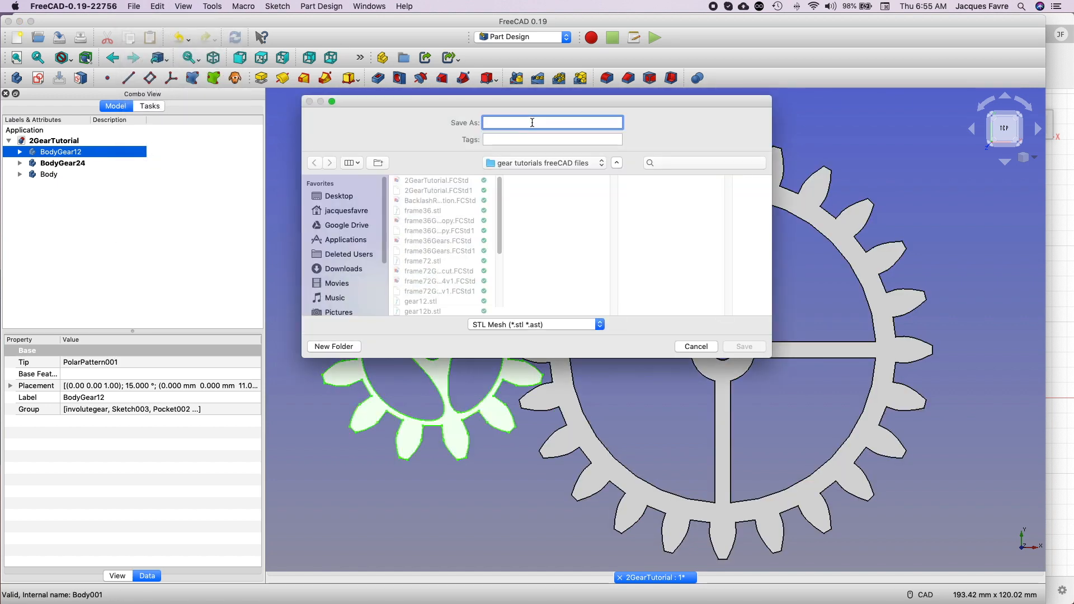
click(695, 345)
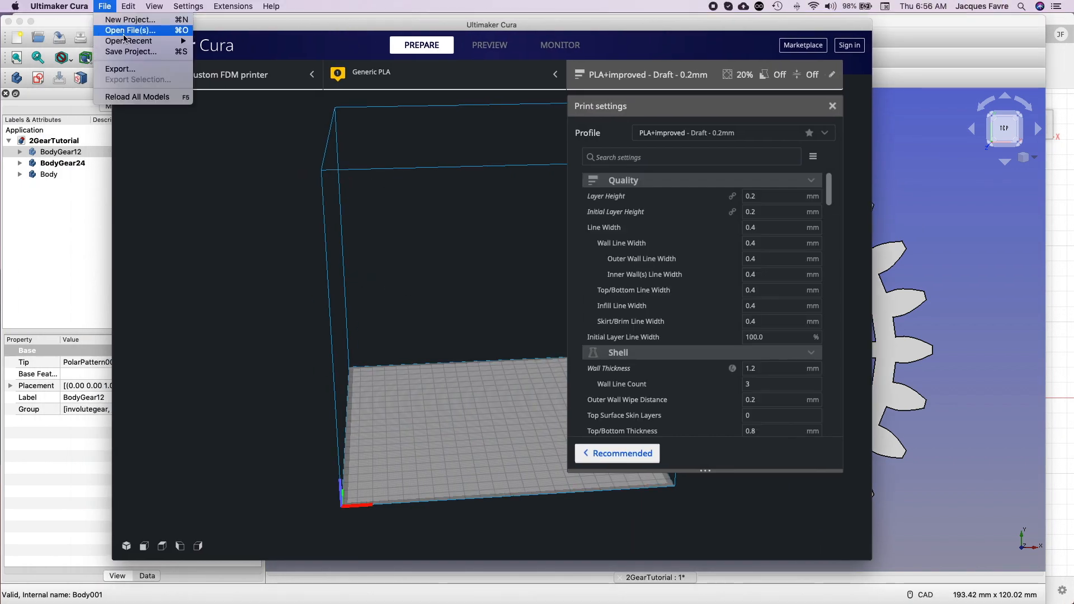
Step: Open gear12tuto.stl in Cura and view its sliced preview: 48 minutes, 9 g
click(129, 29)
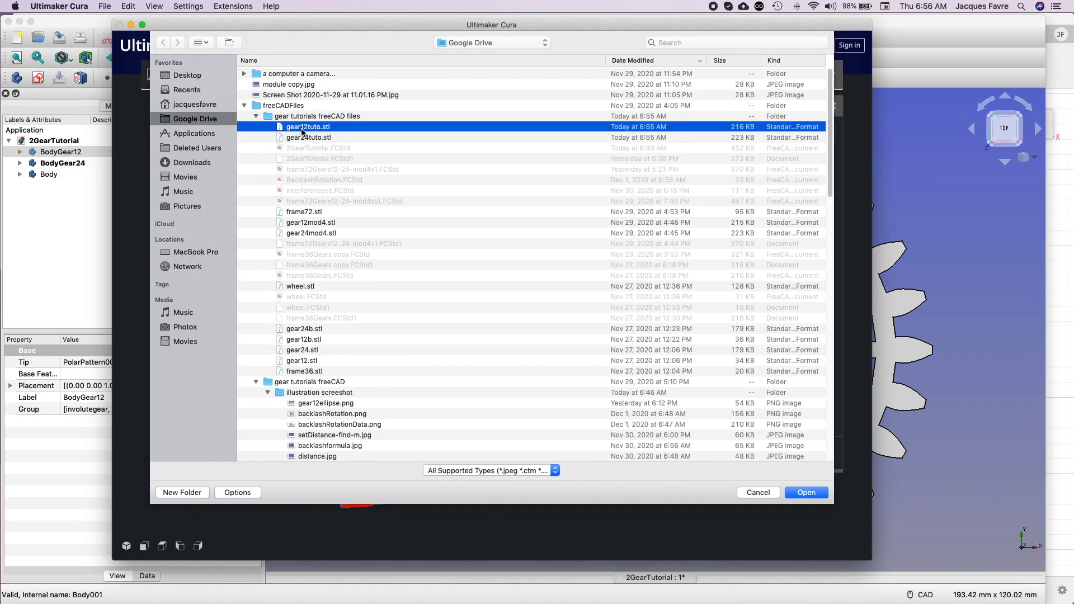
click(806, 491)
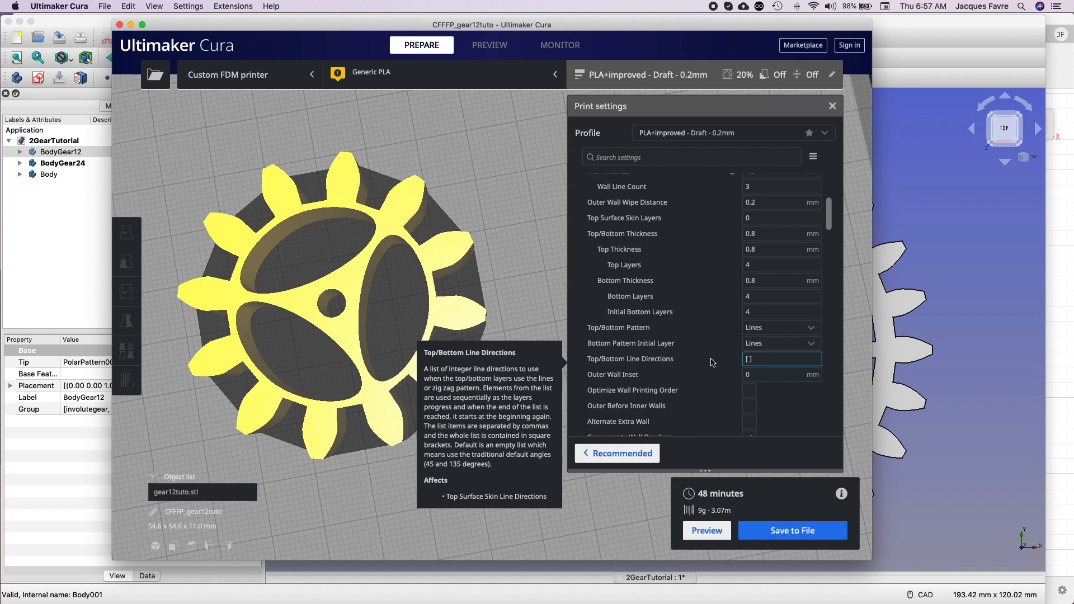
scroll(down, 3)
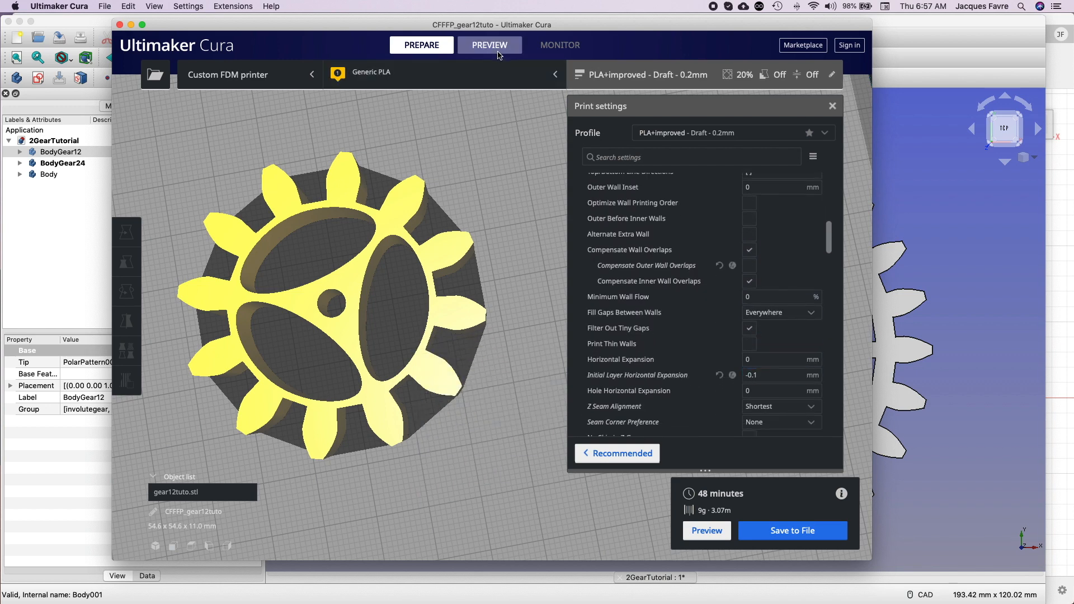
click(489, 44)
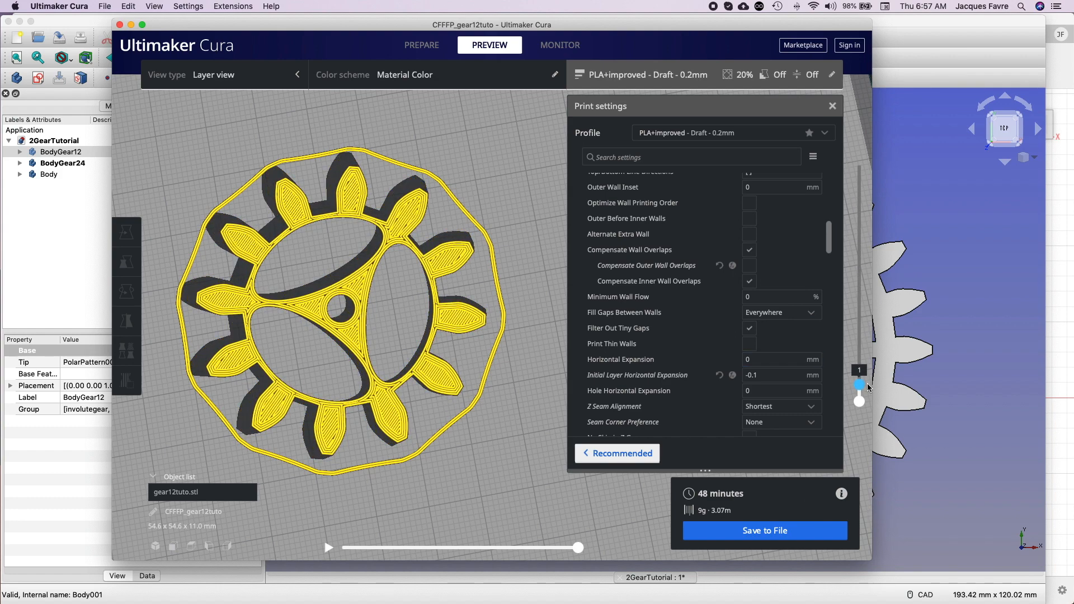
Step: Scrub Cura's layer slider to layer 6, then select involute1010 and fusioninv1010 in FreeCAD
drag(860, 385, 860, 380)
text(-0.25)
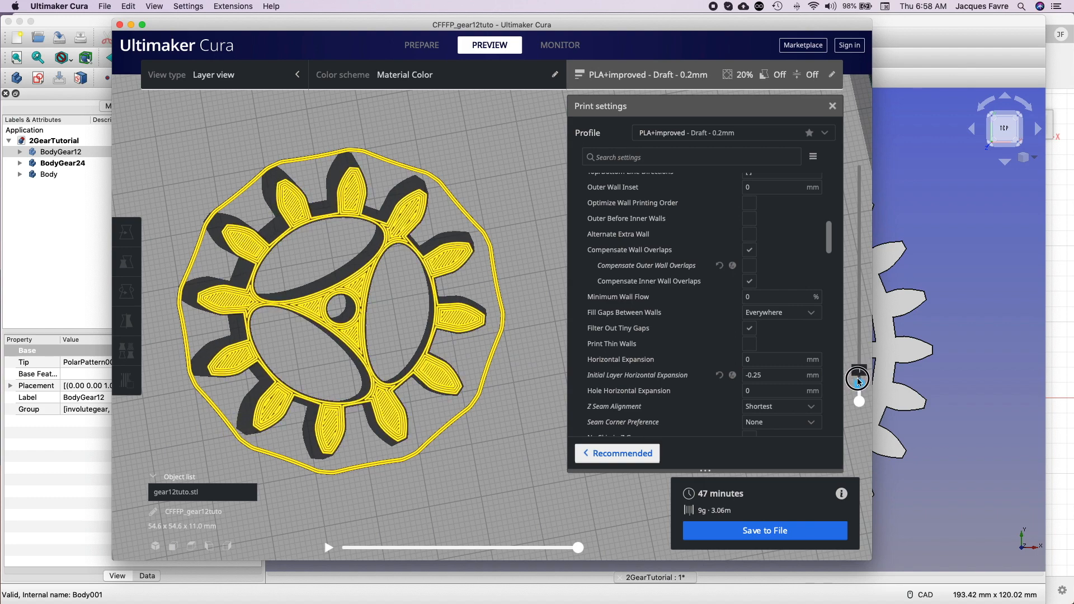
drag(858, 381, 859, 365)
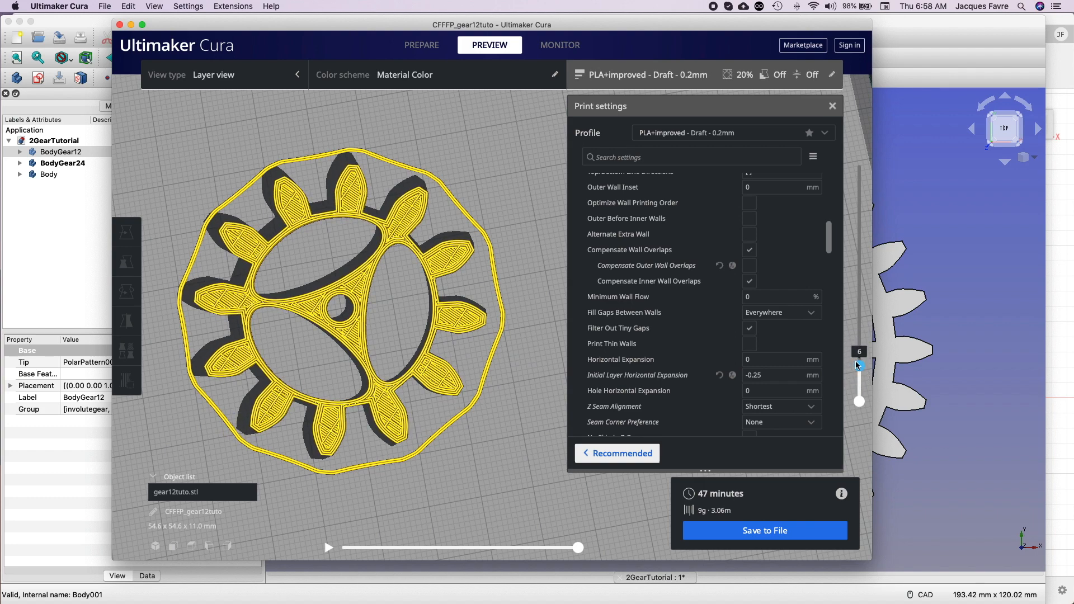
click(860, 367)
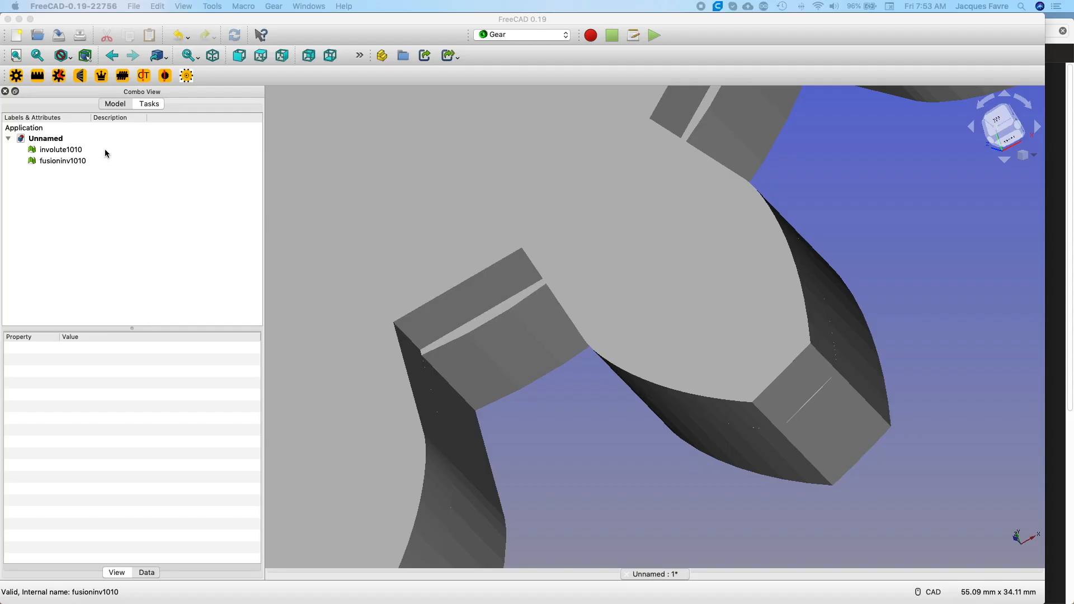
click(60, 149)
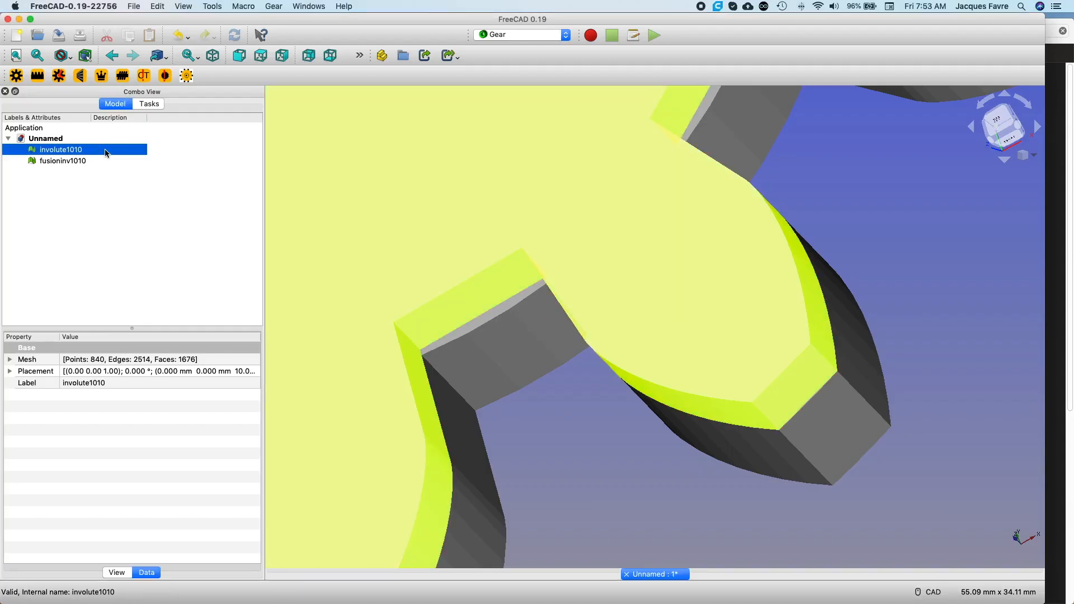
click(62, 160)
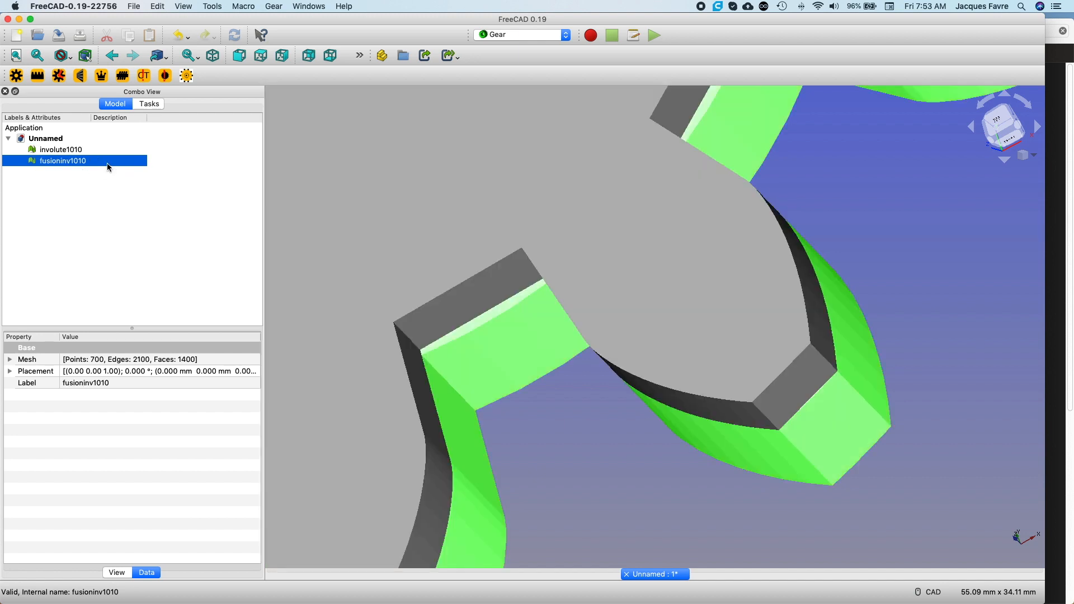